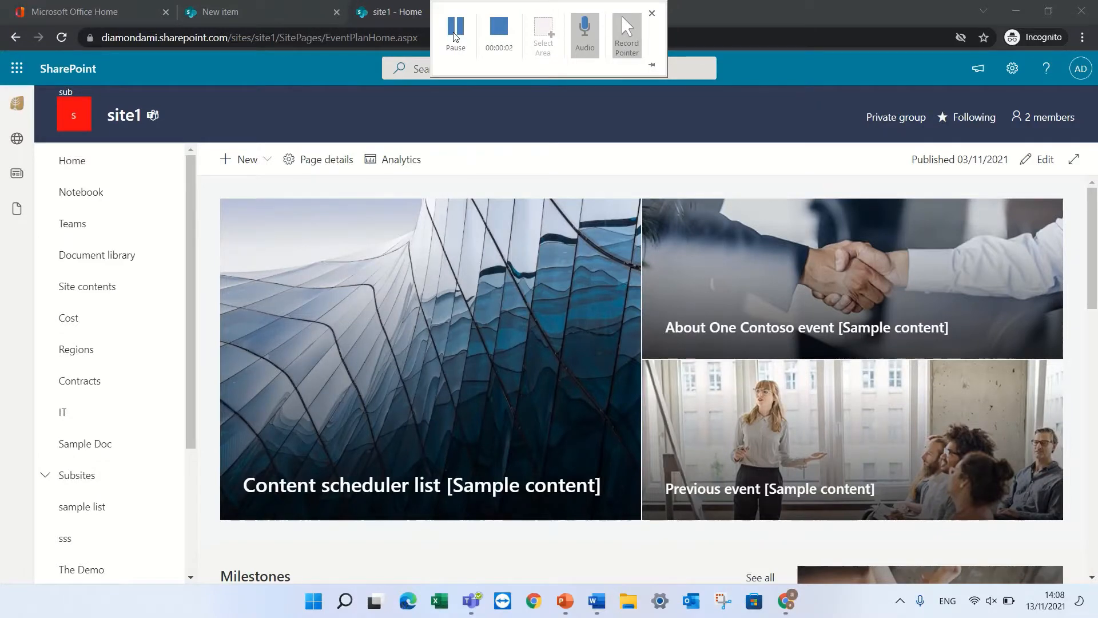
pyautogui.moveTo(904, 6)
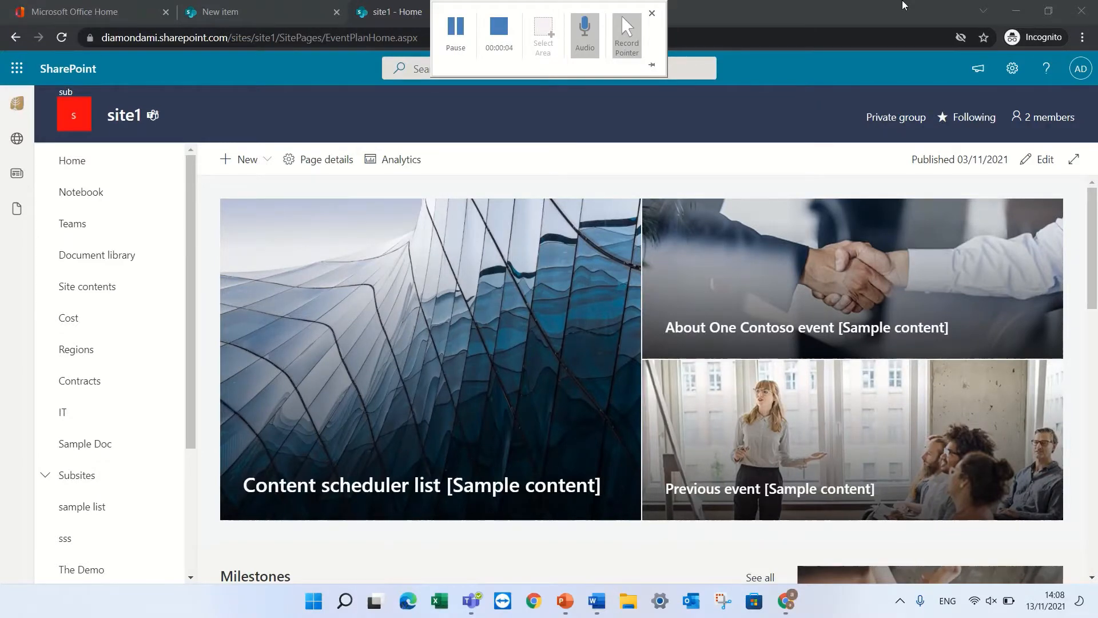
# Create a new blank list from New > List and name it Demo123
pyautogui.click(650, 13)
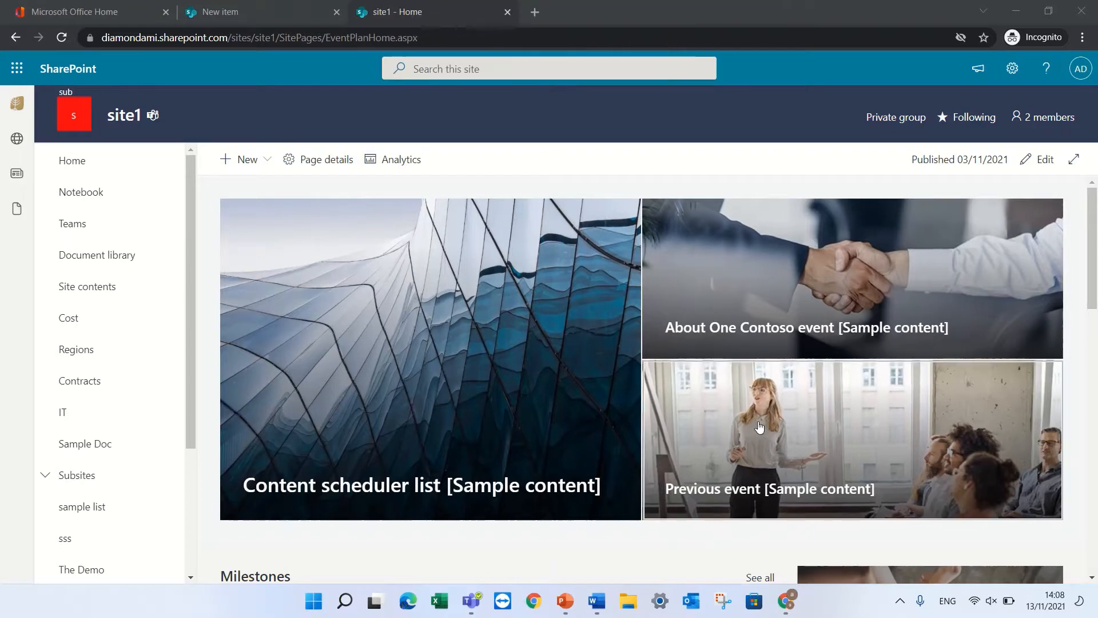
pyautogui.moveTo(1033, 222)
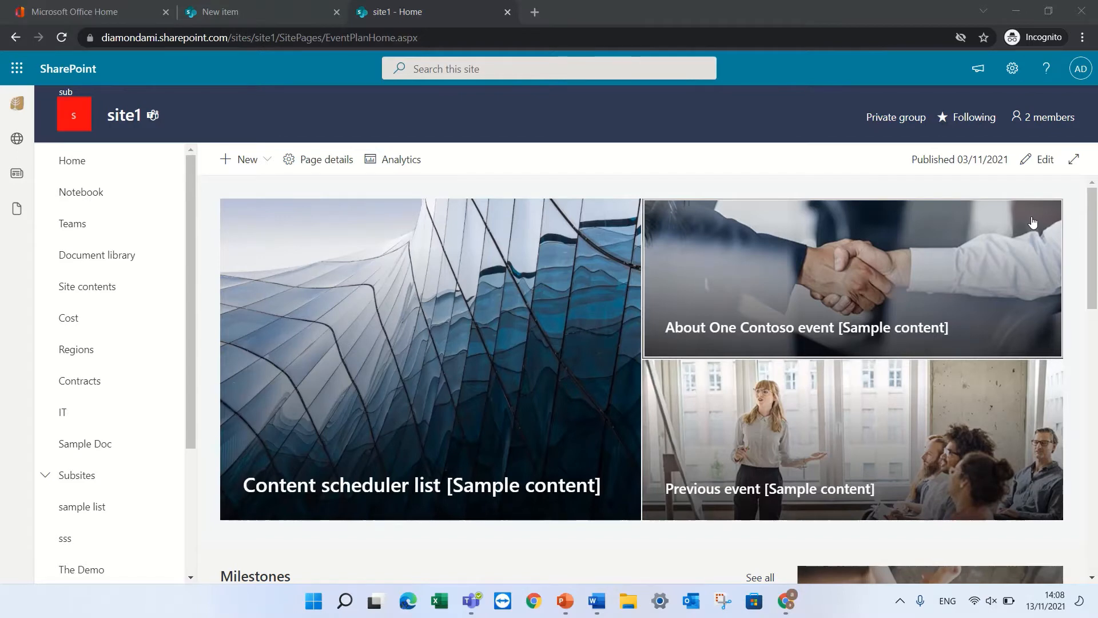
pyautogui.click(245, 159)
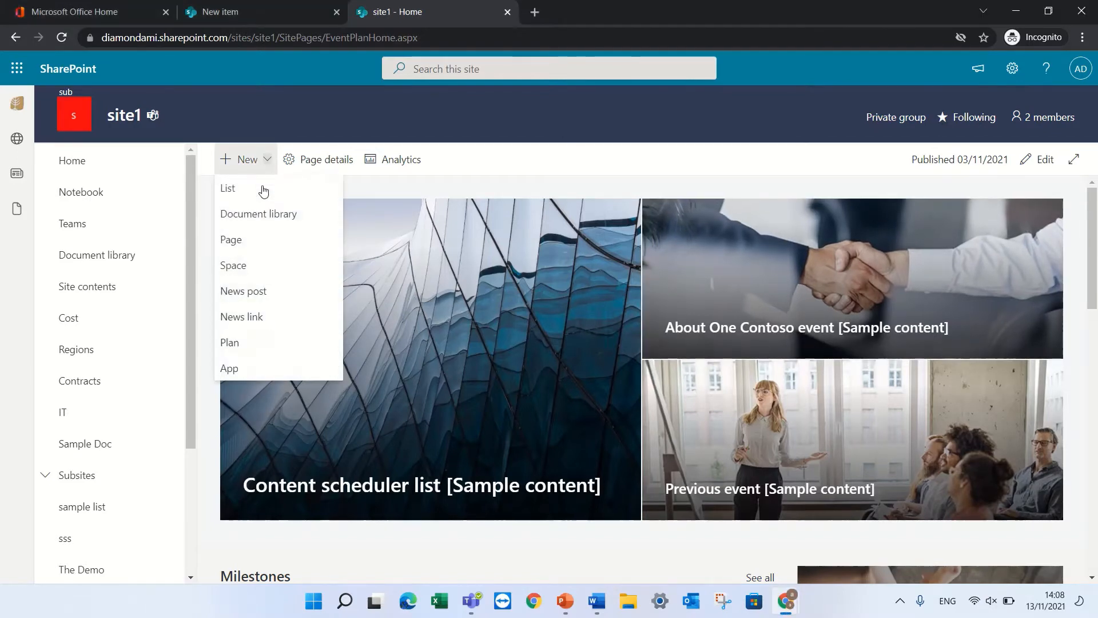
pyautogui.click(226, 187)
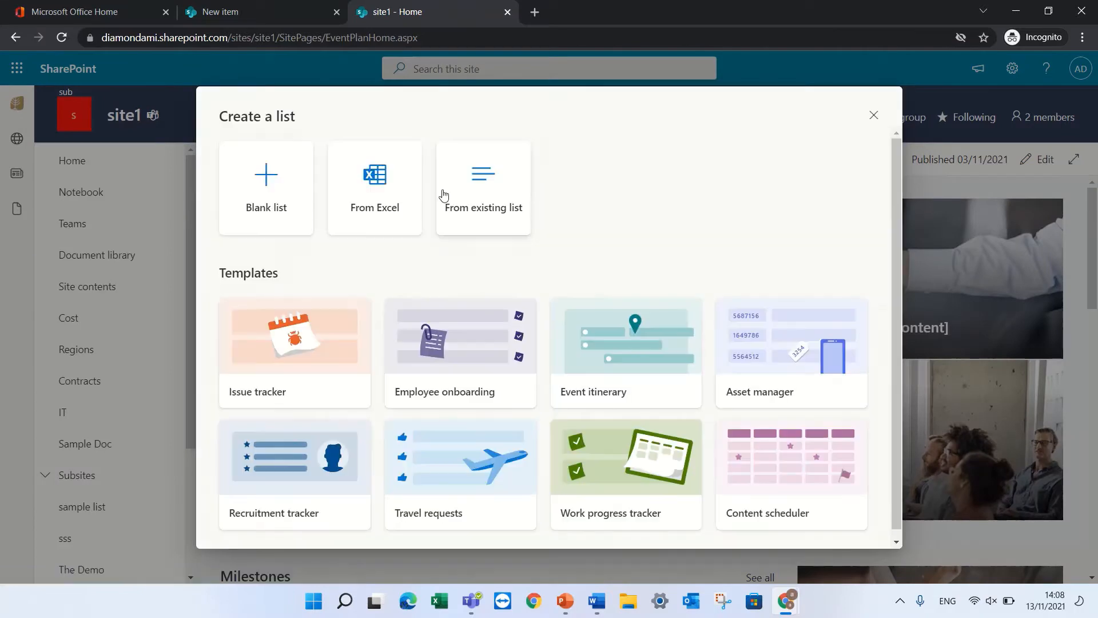
pyautogui.click(266, 187)
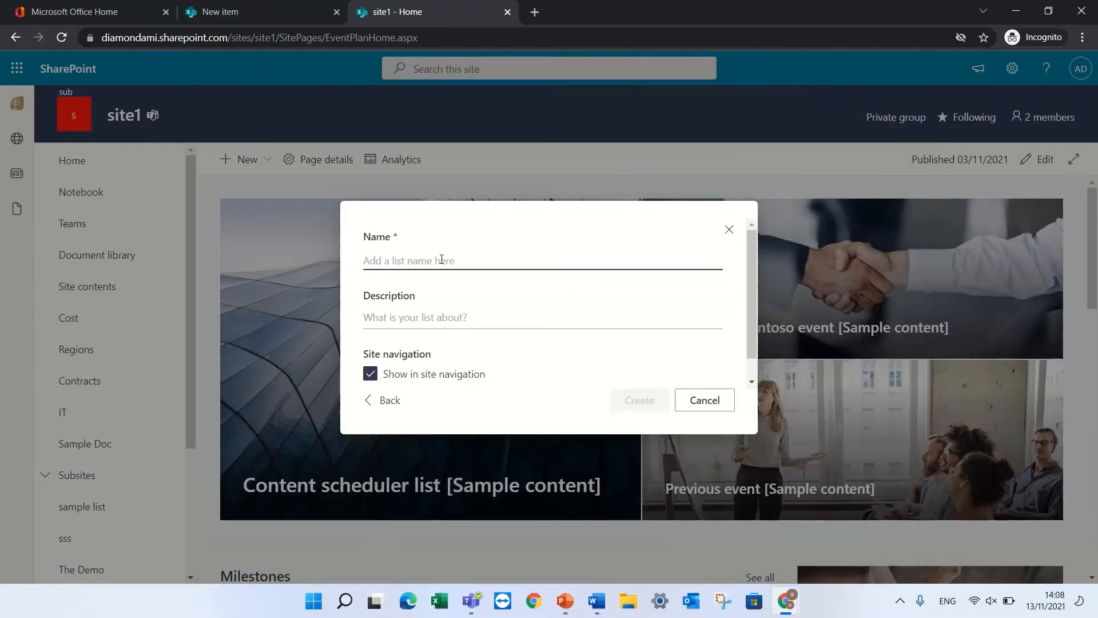
pyautogui.write('Demo')
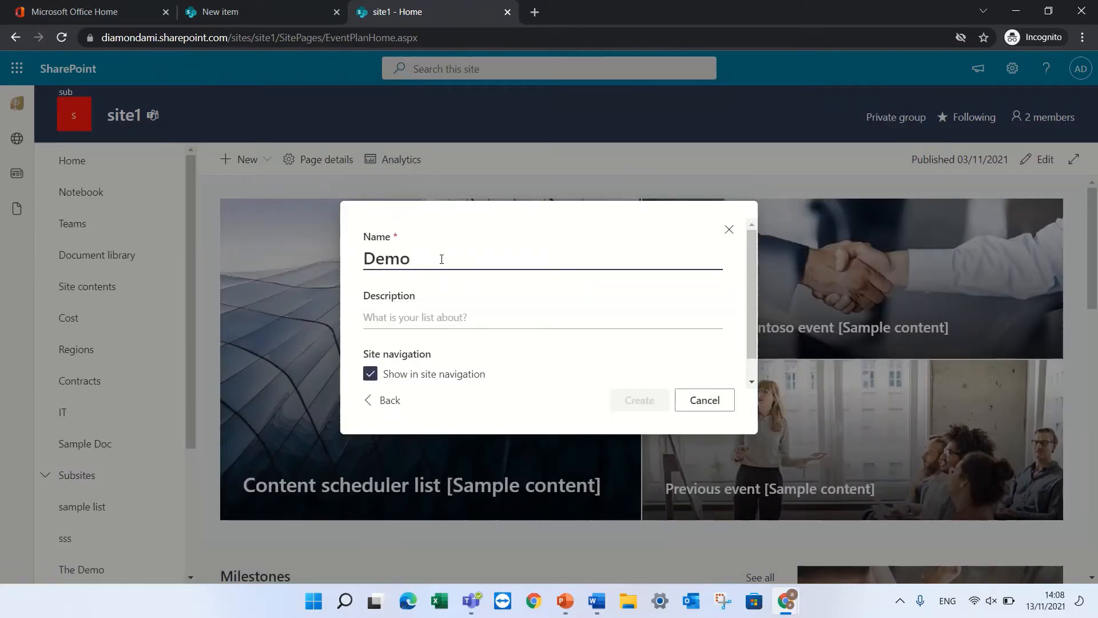
pyautogui.write('123')
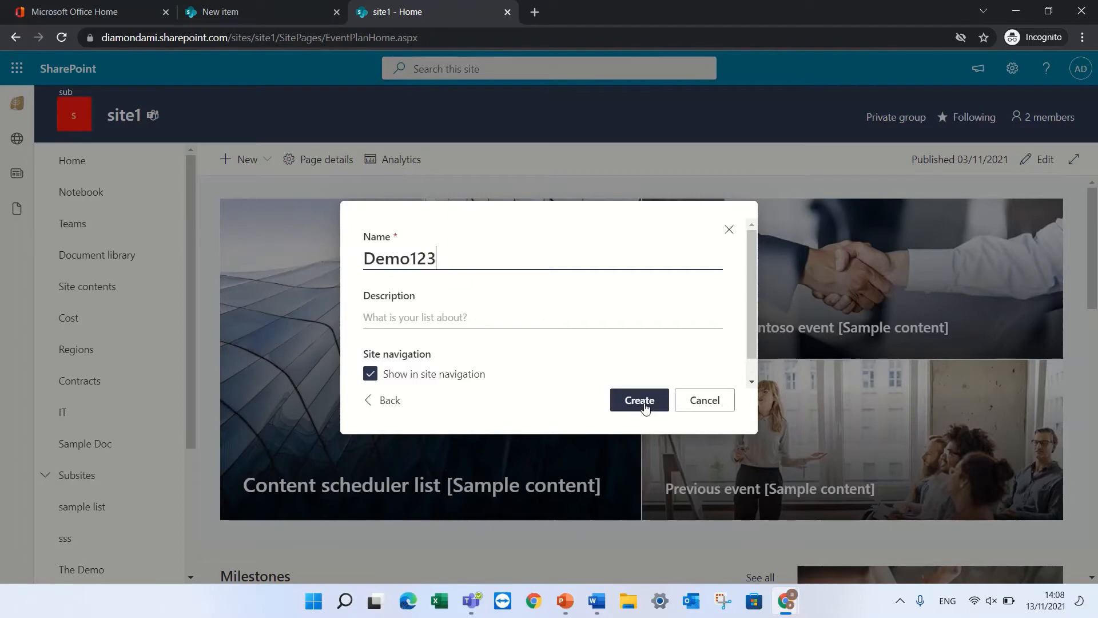
pyautogui.click(638, 401)
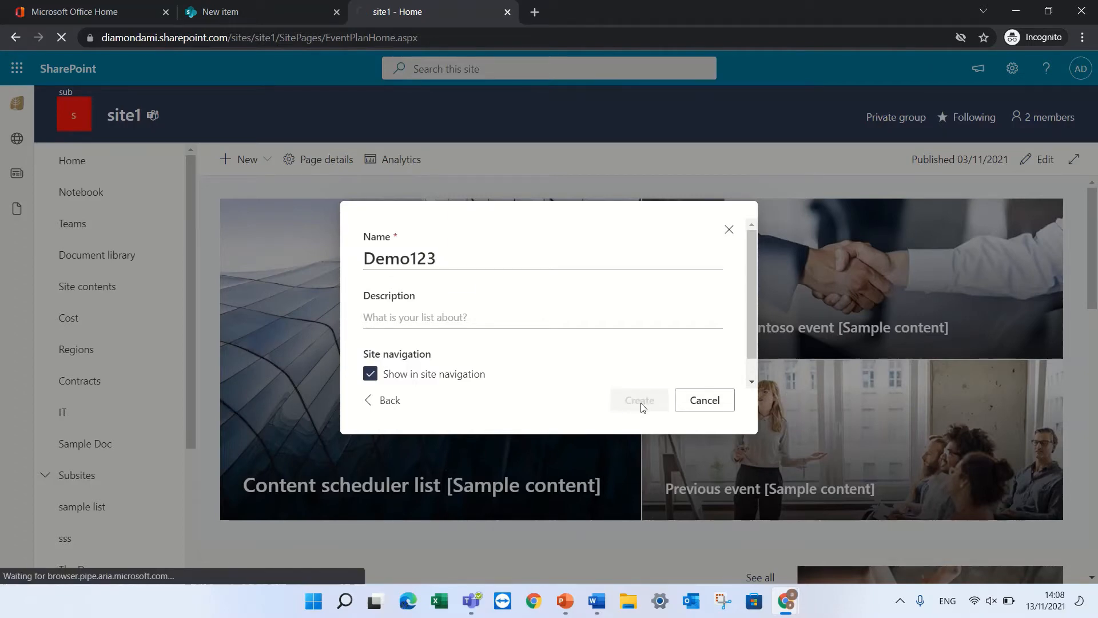
pyautogui.click(638, 400)
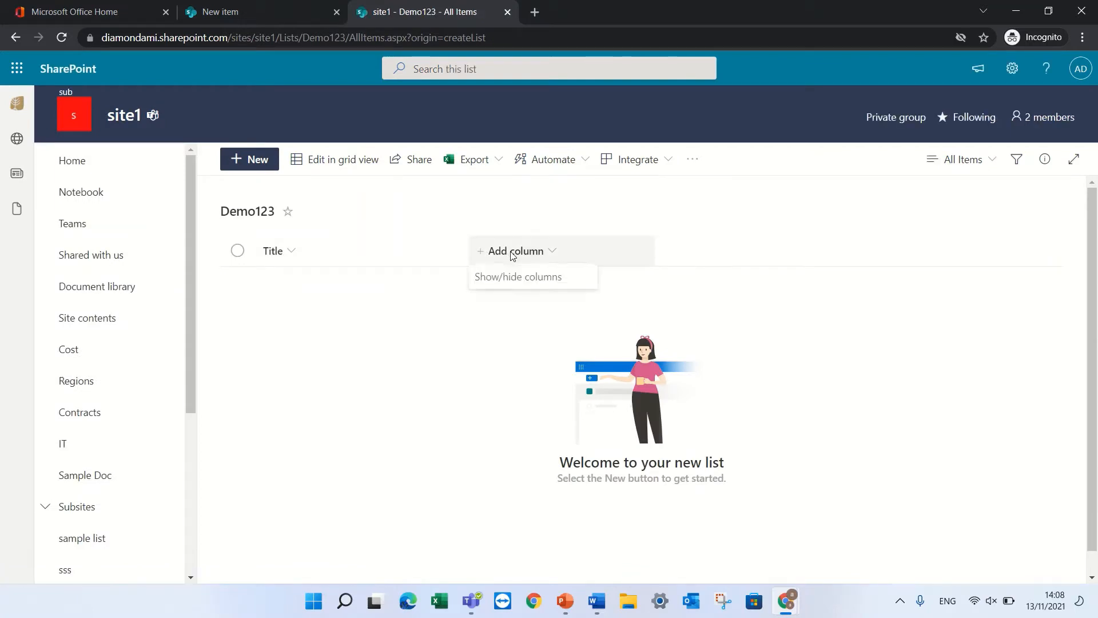
# Add a Yes/No column named Status with default value No and save it
pyautogui.click(517, 251)
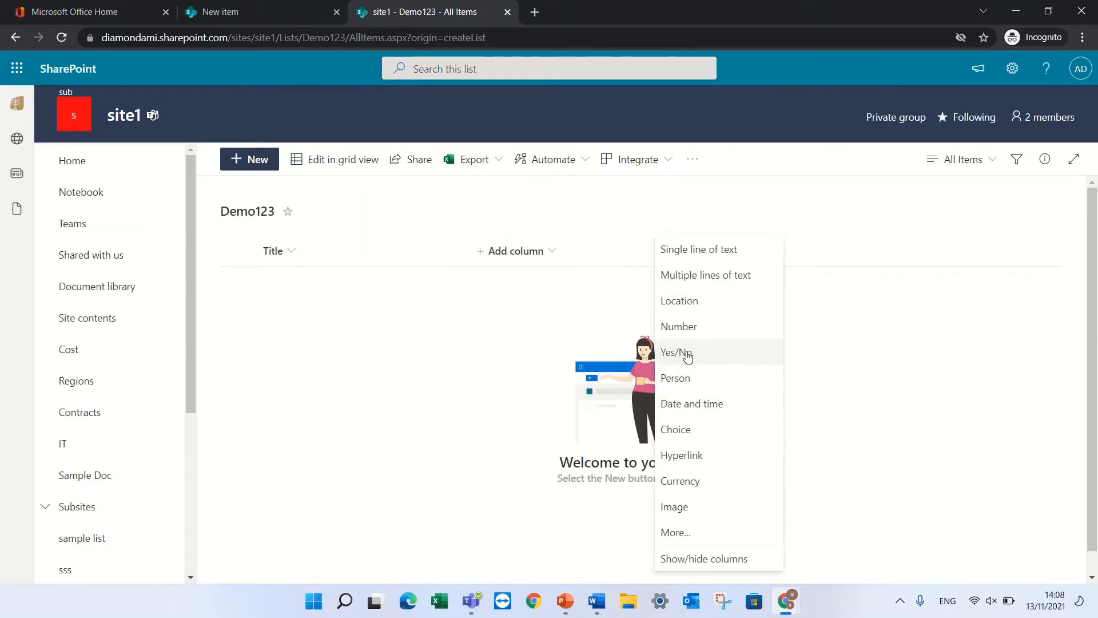
pyautogui.click(675, 351)
pyautogui.write('St')
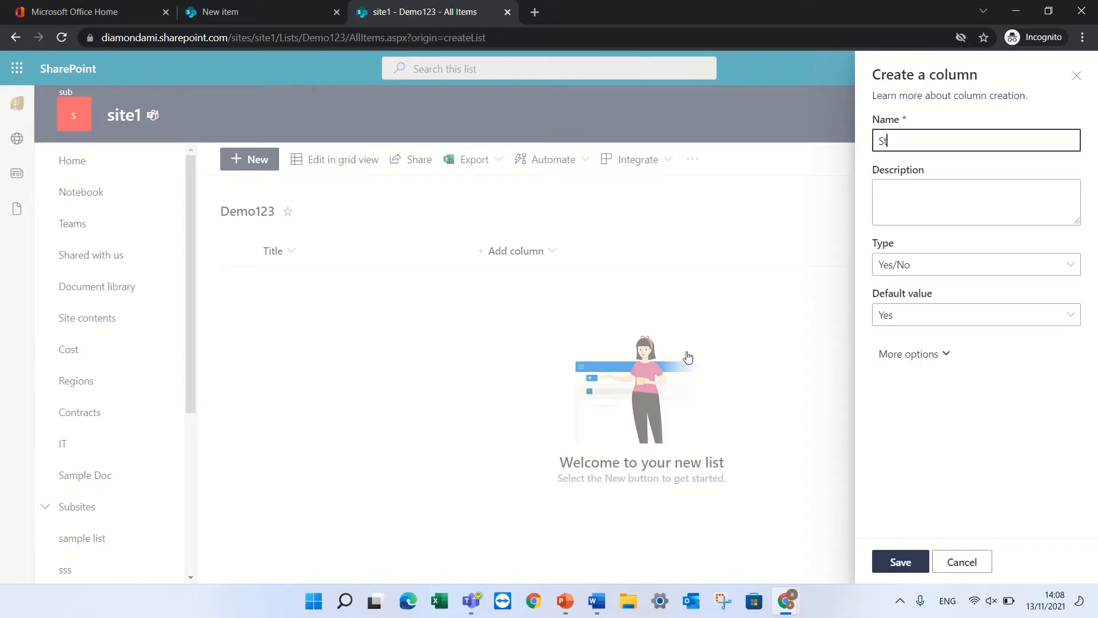
pyautogui.write('atus')
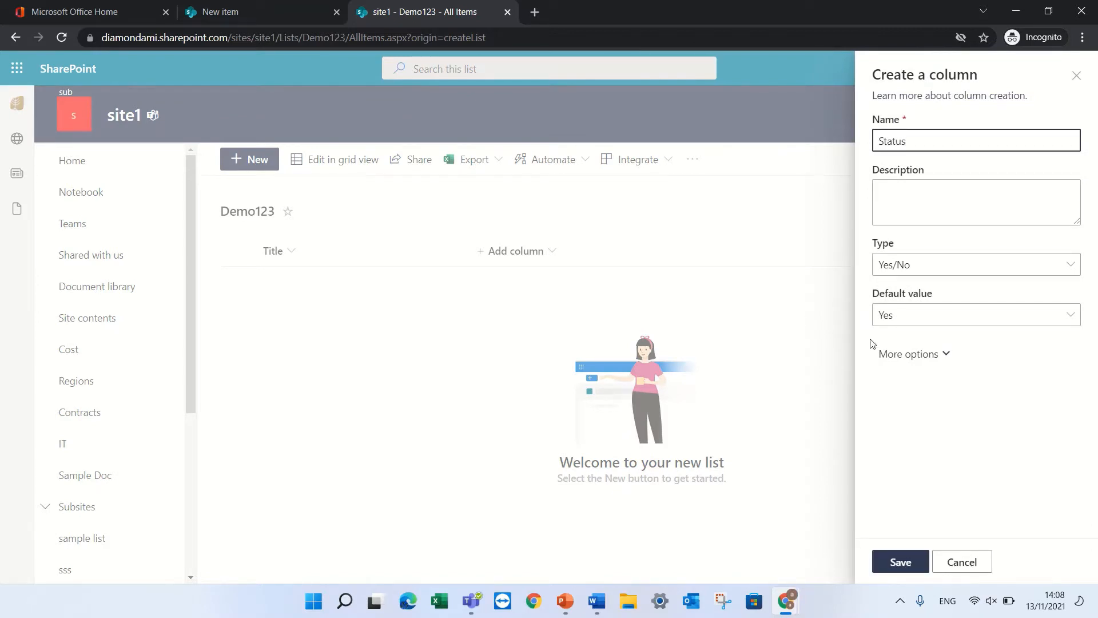
pyautogui.click(973, 315)
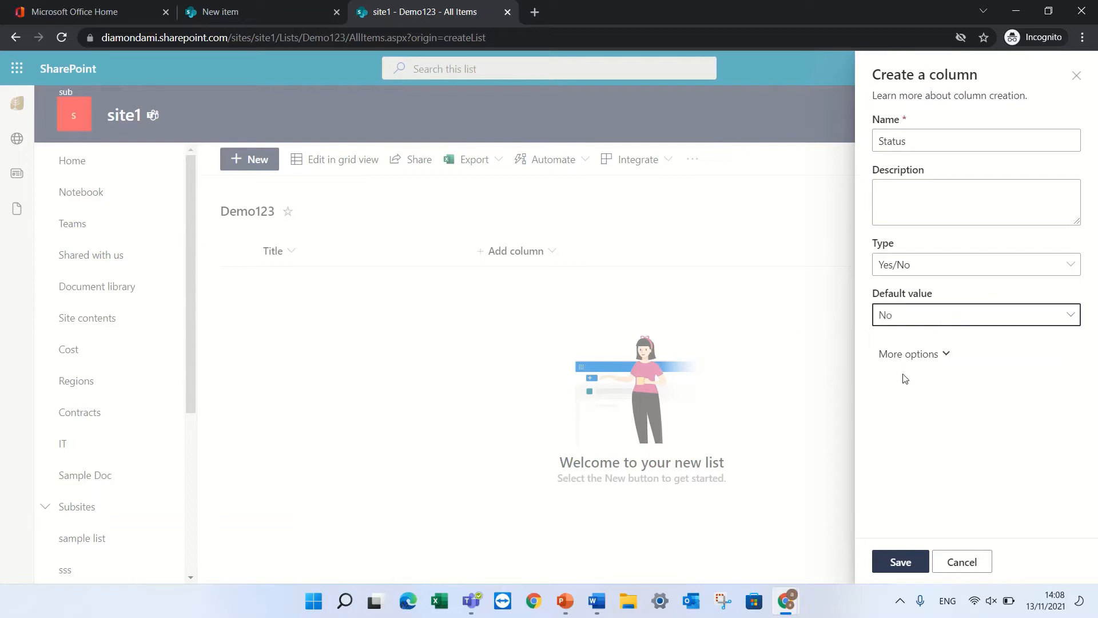
pyautogui.click(899, 561)
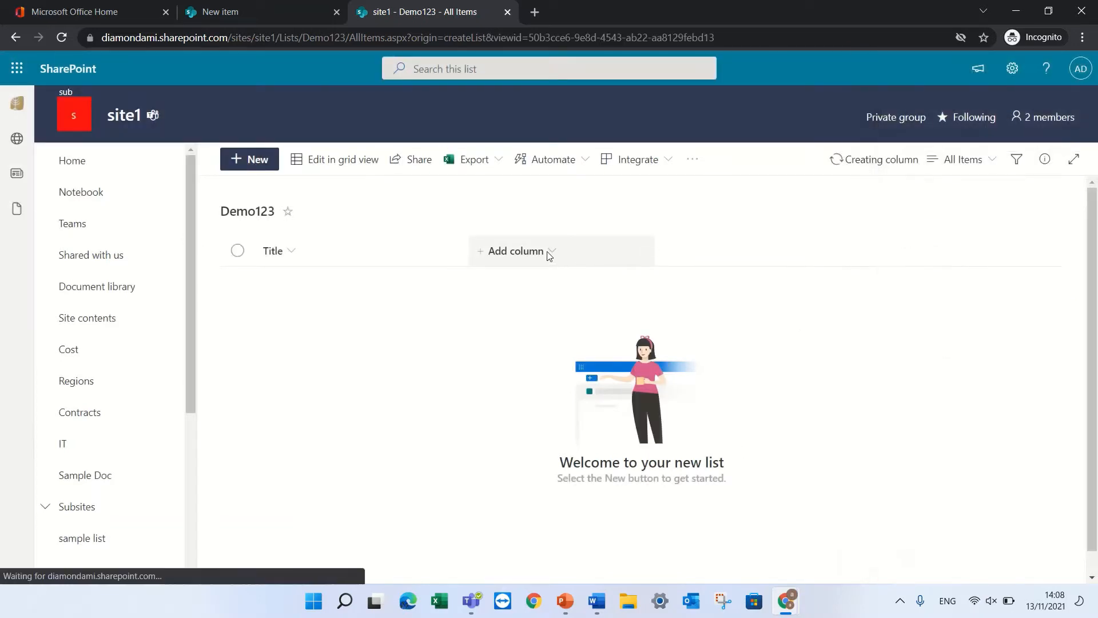
# Add a second Yes/No column named Demo3 with the default Yes and save it
pyautogui.click(511, 251)
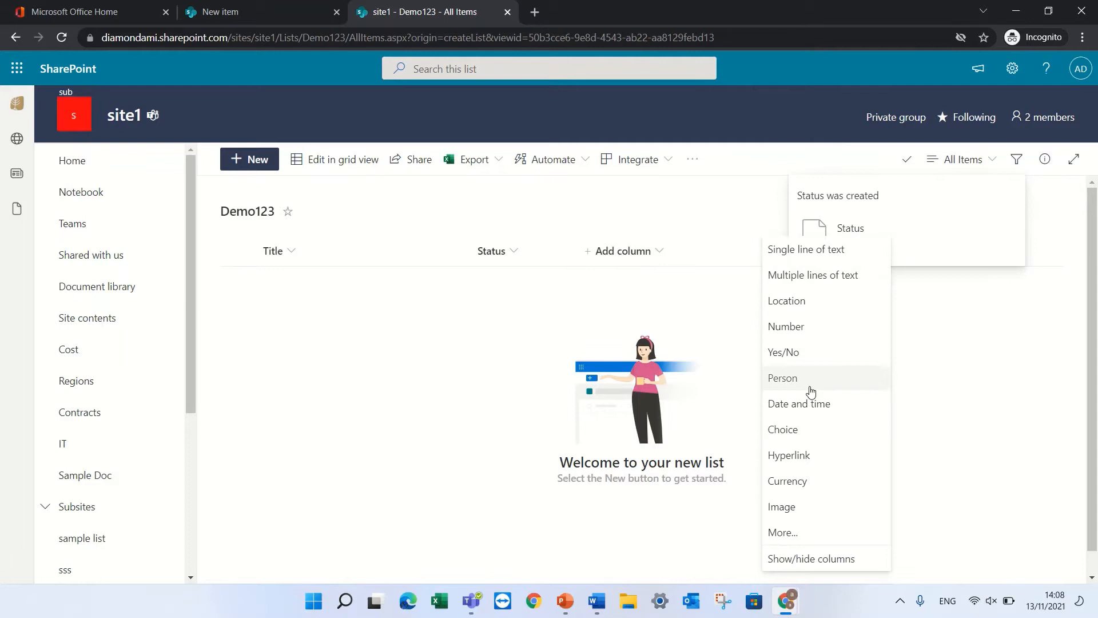
pyautogui.click(783, 353)
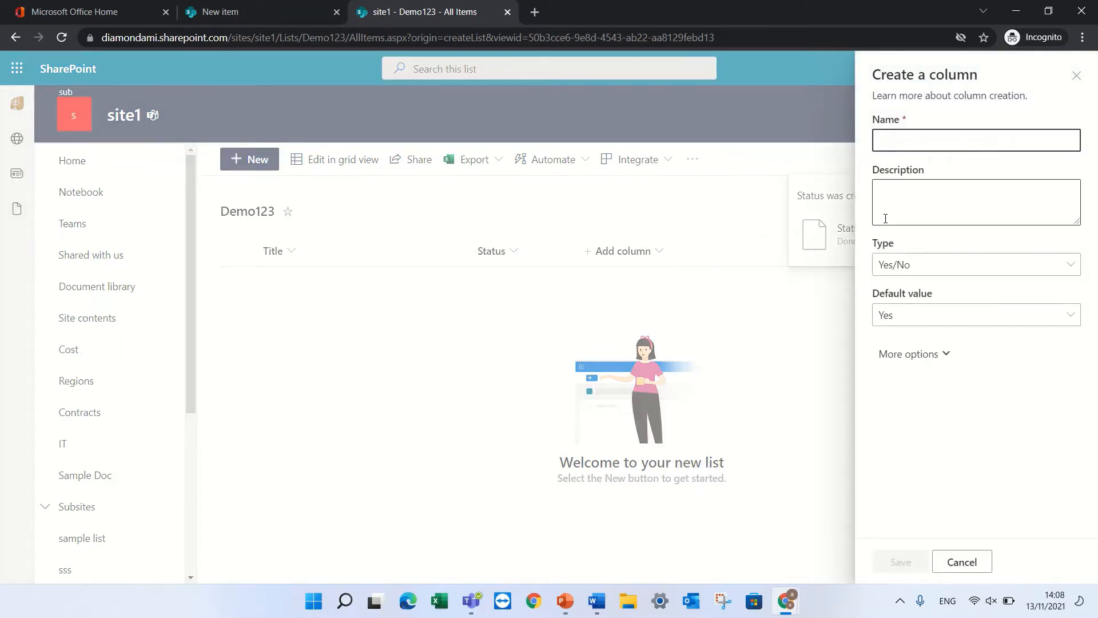
pyautogui.write('Demo')
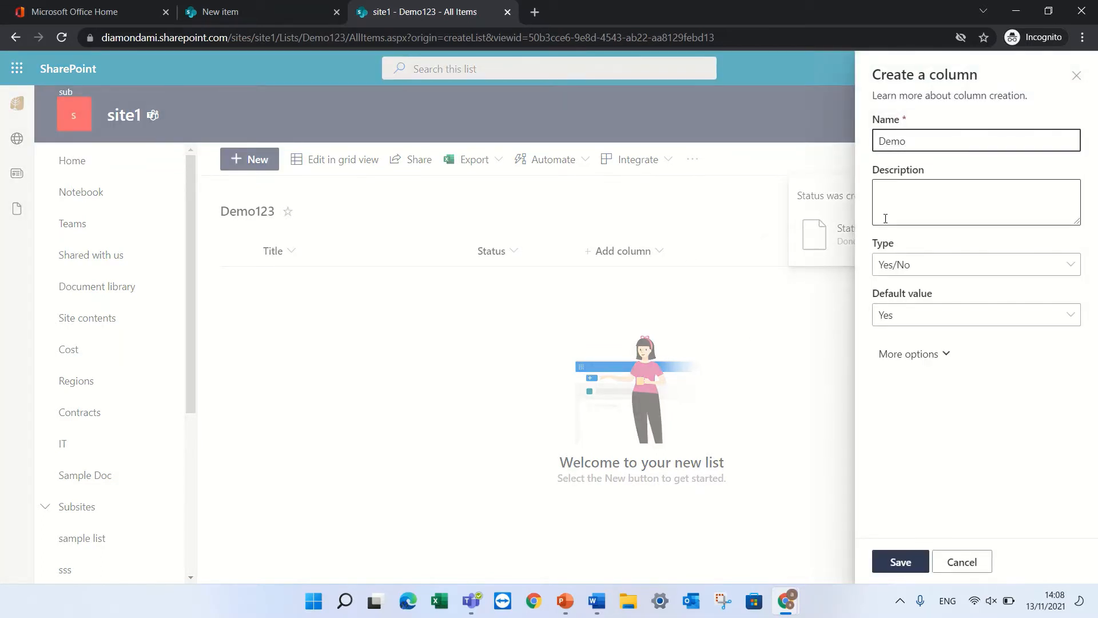
pyautogui.write('3')
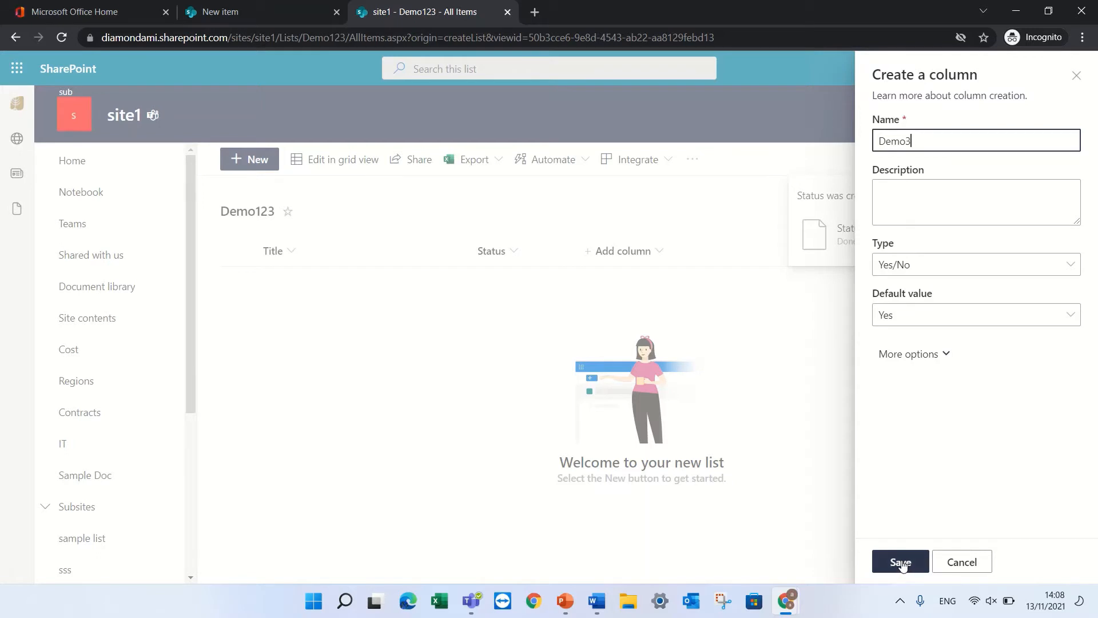
pyautogui.click(900, 561)
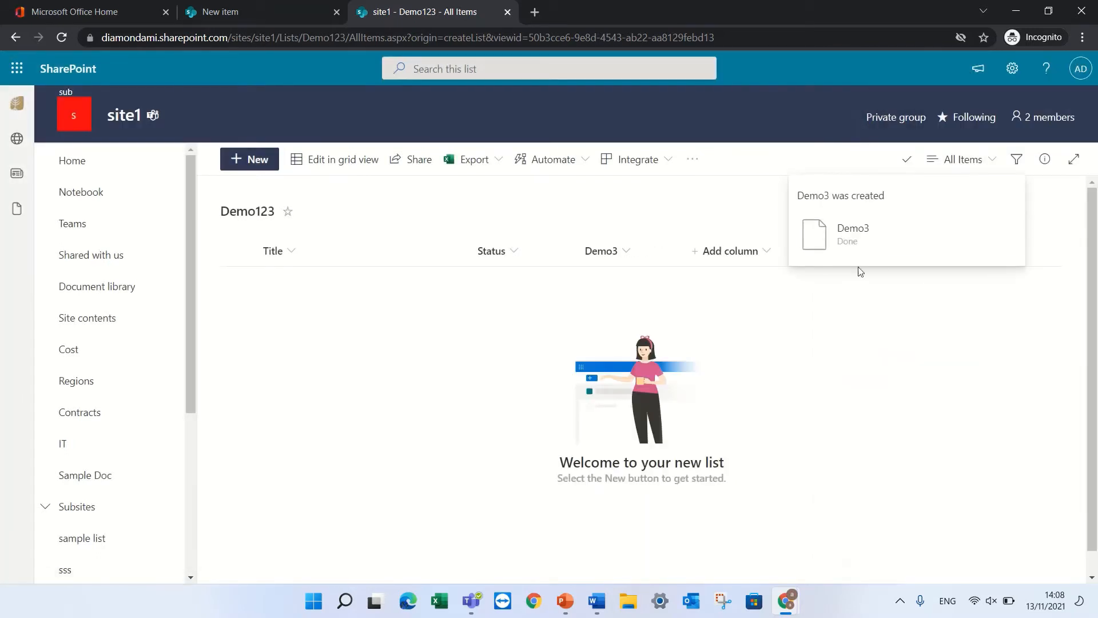
pyautogui.moveTo(354, 232)
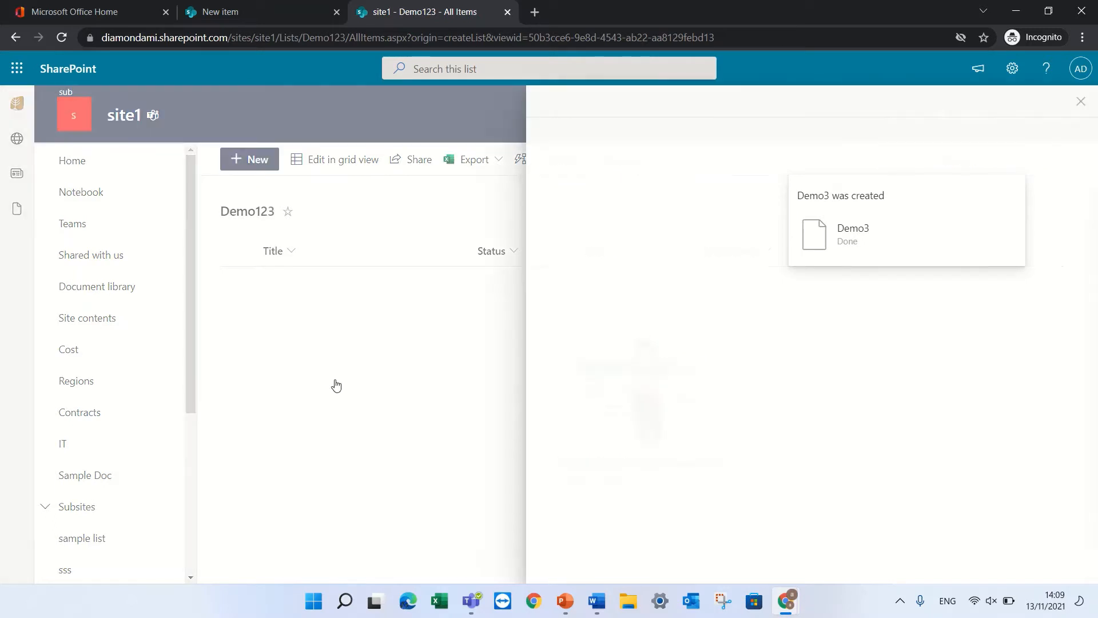
# Add a new item titled 'items' with Status checked and save it
pyautogui.click(249, 159)
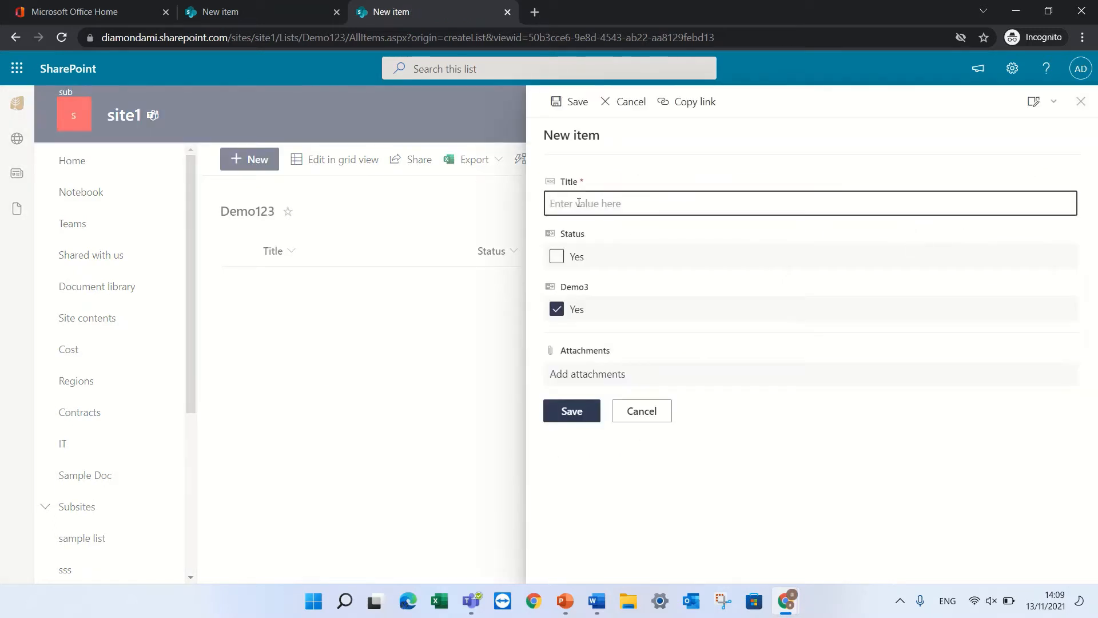
pyautogui.write('items')
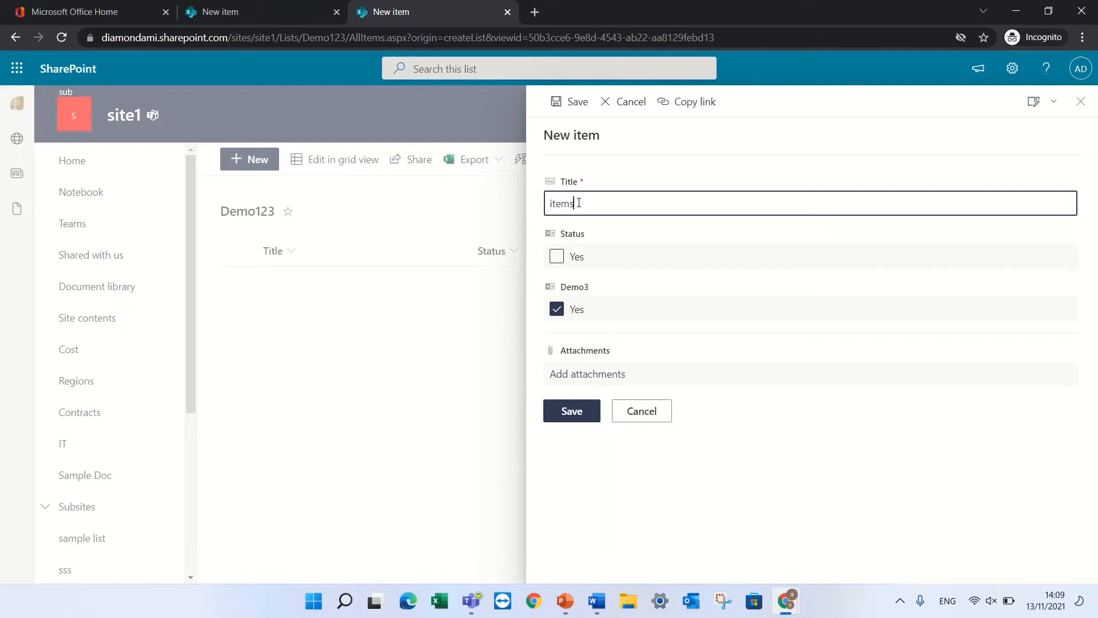
pyautogui.click(557, 255)
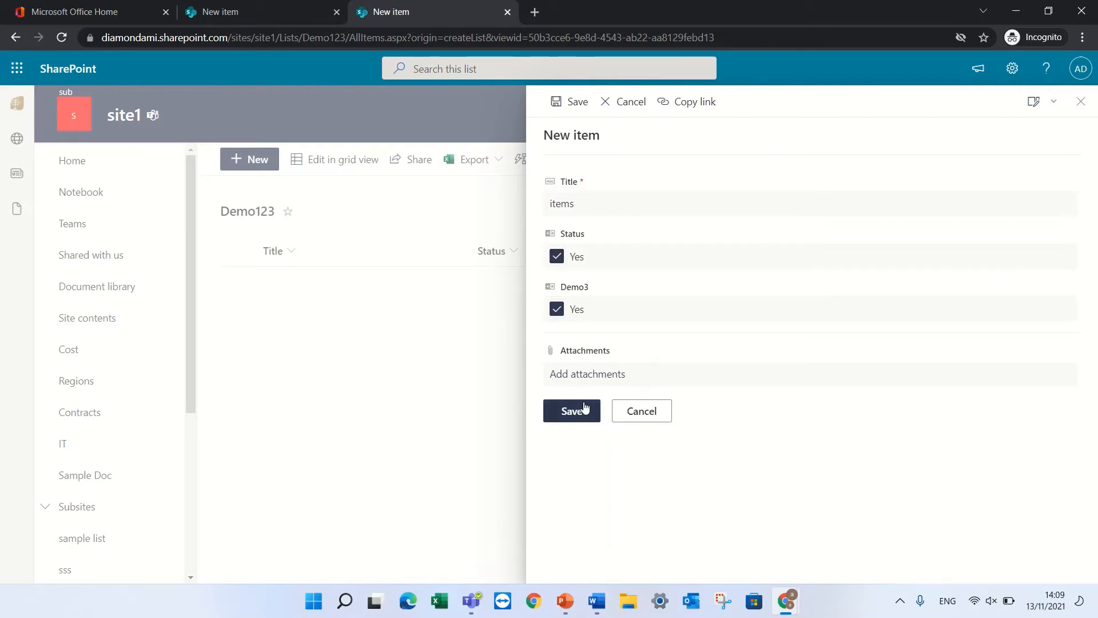
pyautogui.click(572, 410)
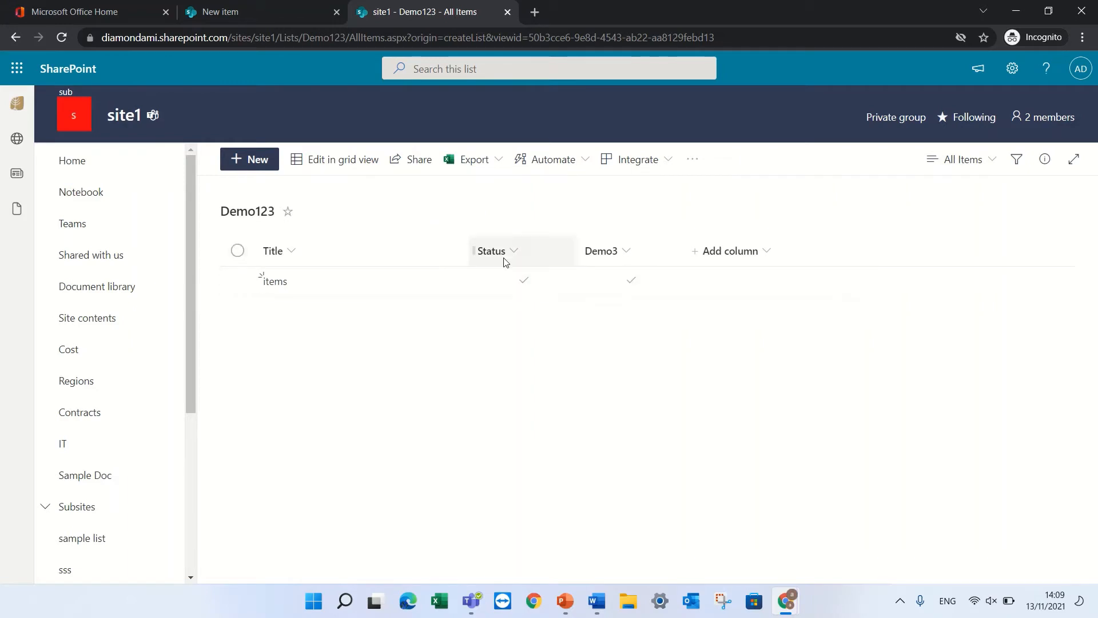
pyautogui.moveTo(573, 420)
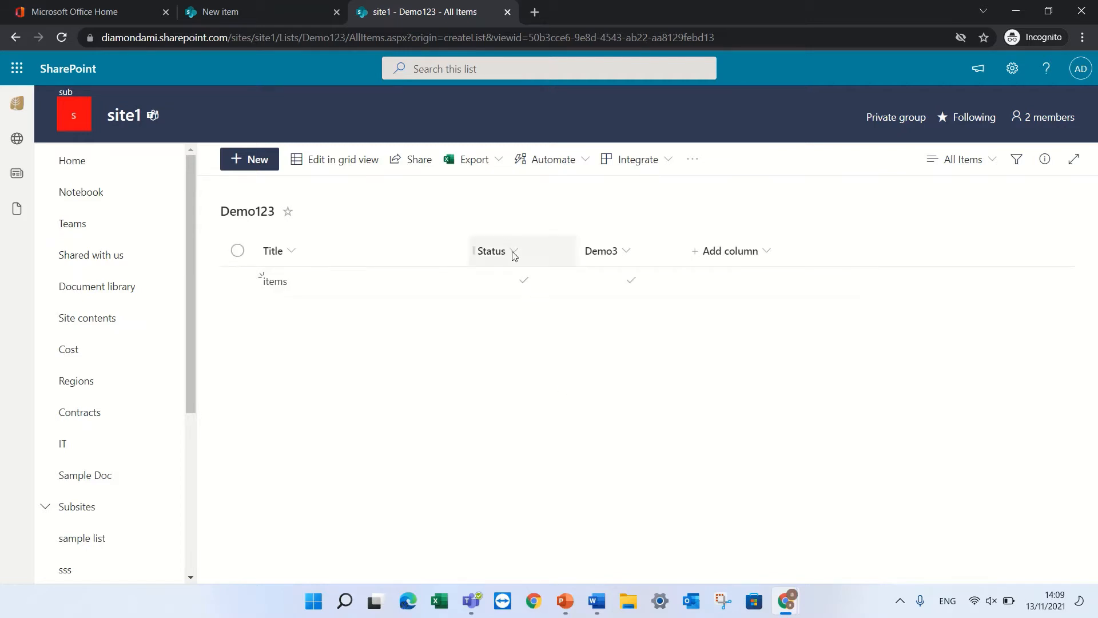
# Open Column settings > Format this column for Status and pick Format yes and no
pyautogui.click(492, 251)
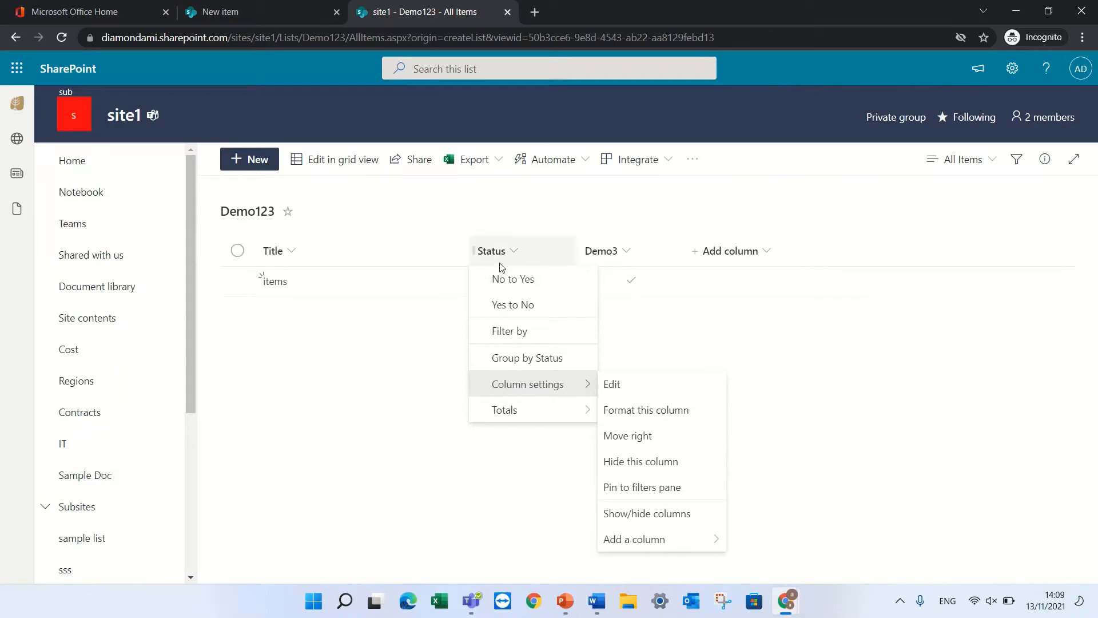
pyautogui.moveTo(567, 391)
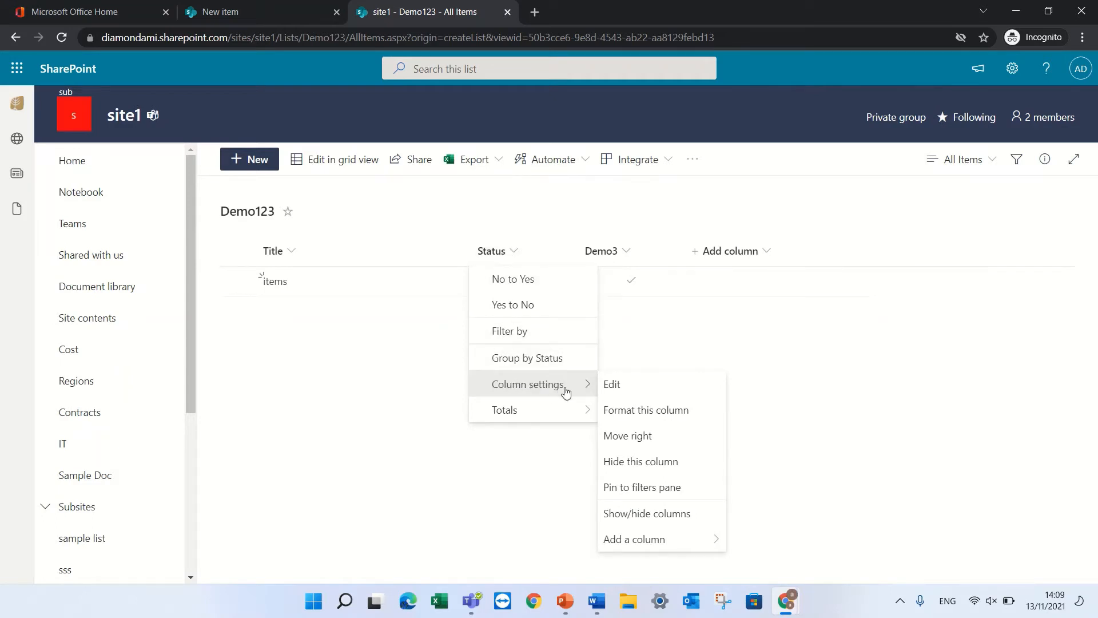
pyautogui.moveTo(582, 391)
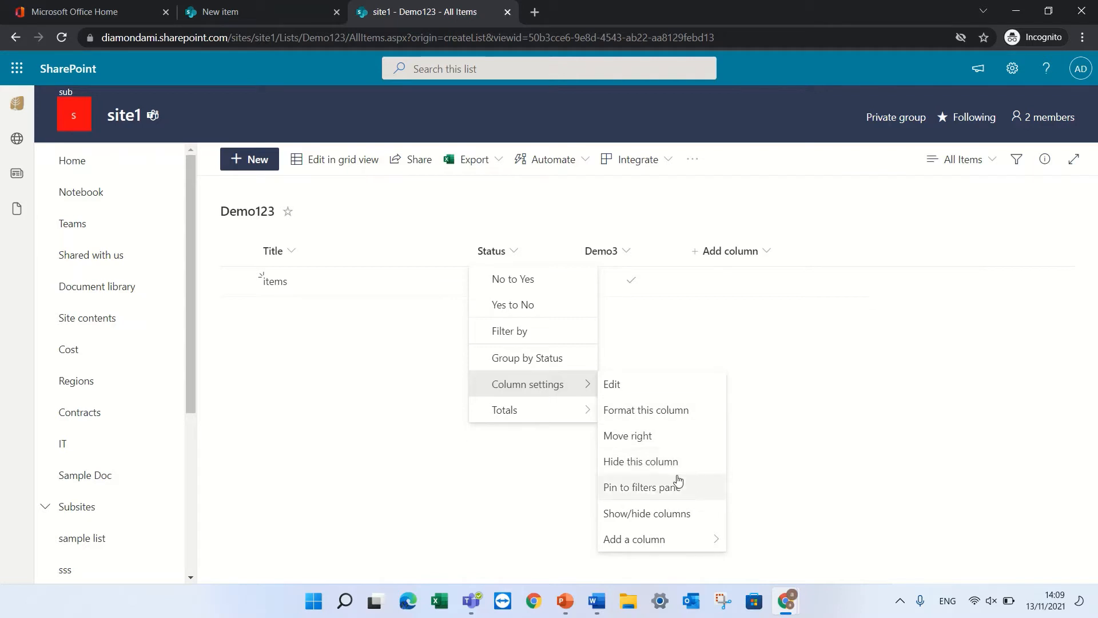
pyautogui.click(645, 409)
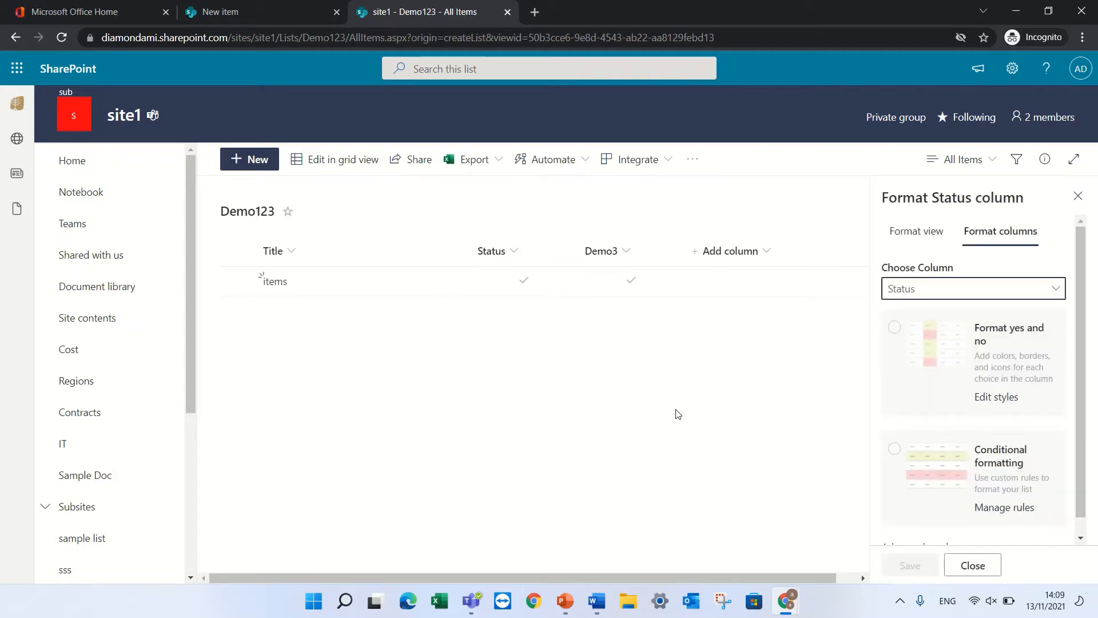
pyautogui.click(894, 326)
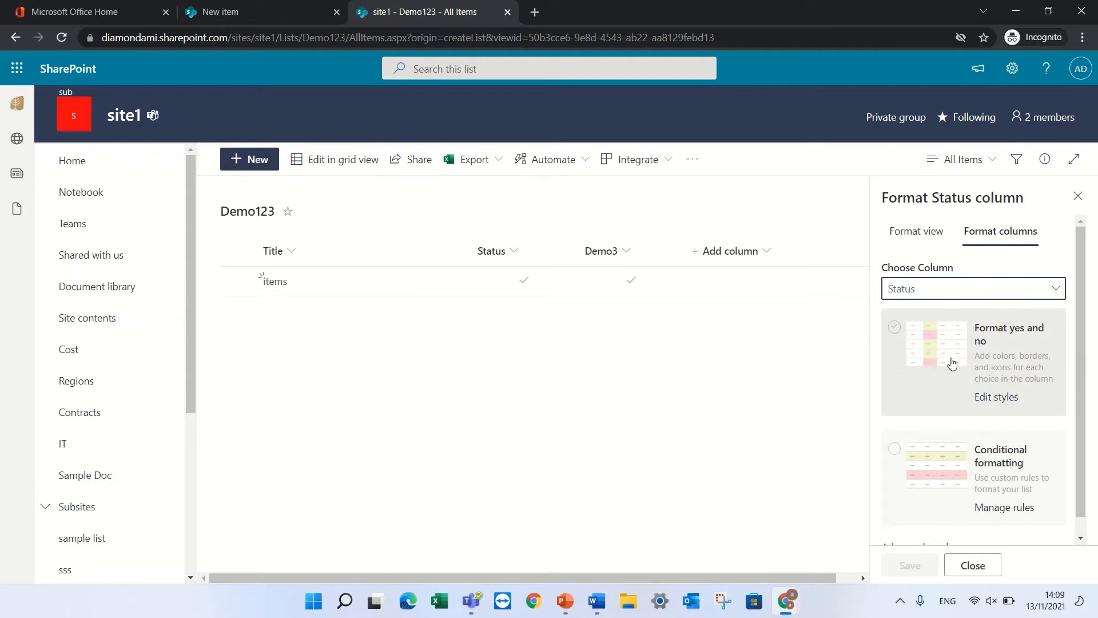
pyautogui.moveTo(996, 396)
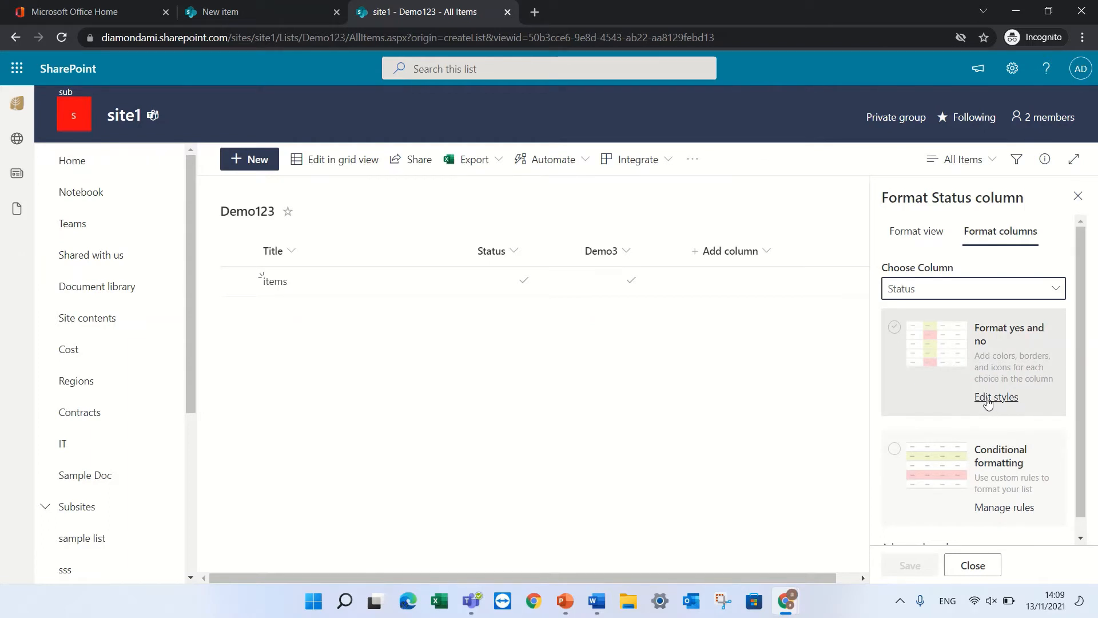
# Edit the yes/no styles so Yes gets a yellow fill, No stays red, and save
pyautogui.click(996, 397)
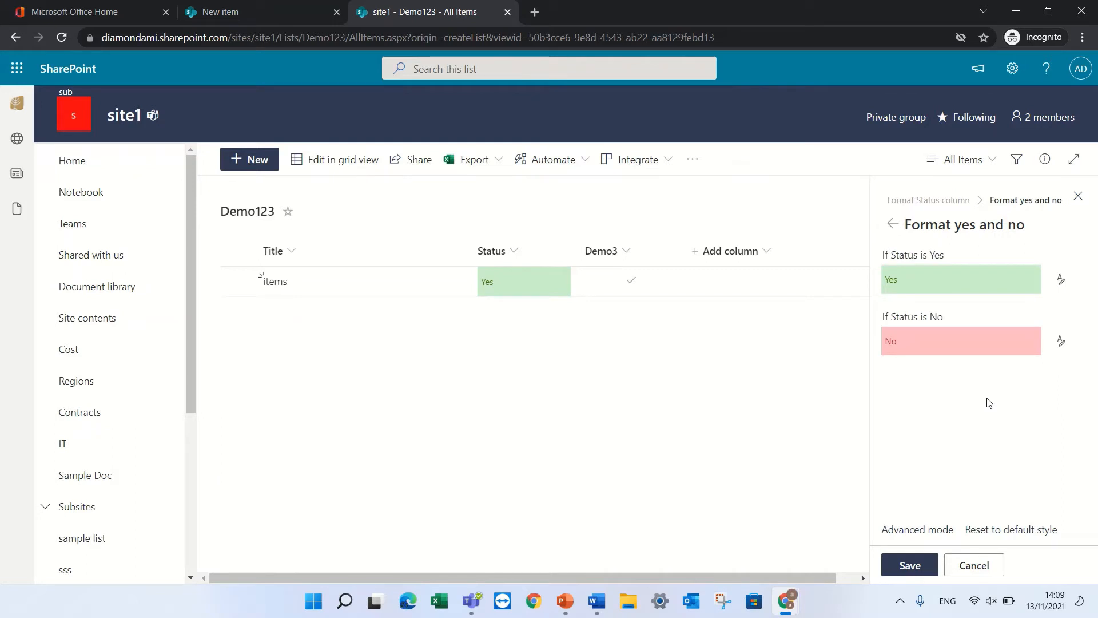
pyautogui.moveTo(1077, 319)
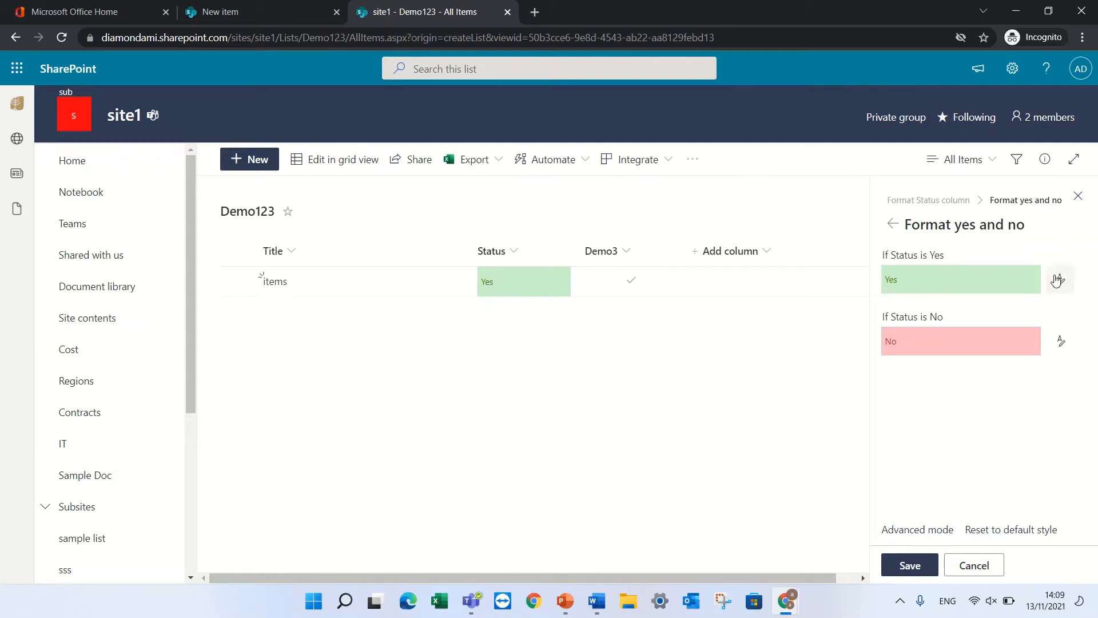
pyautogui.click(1060, 279)
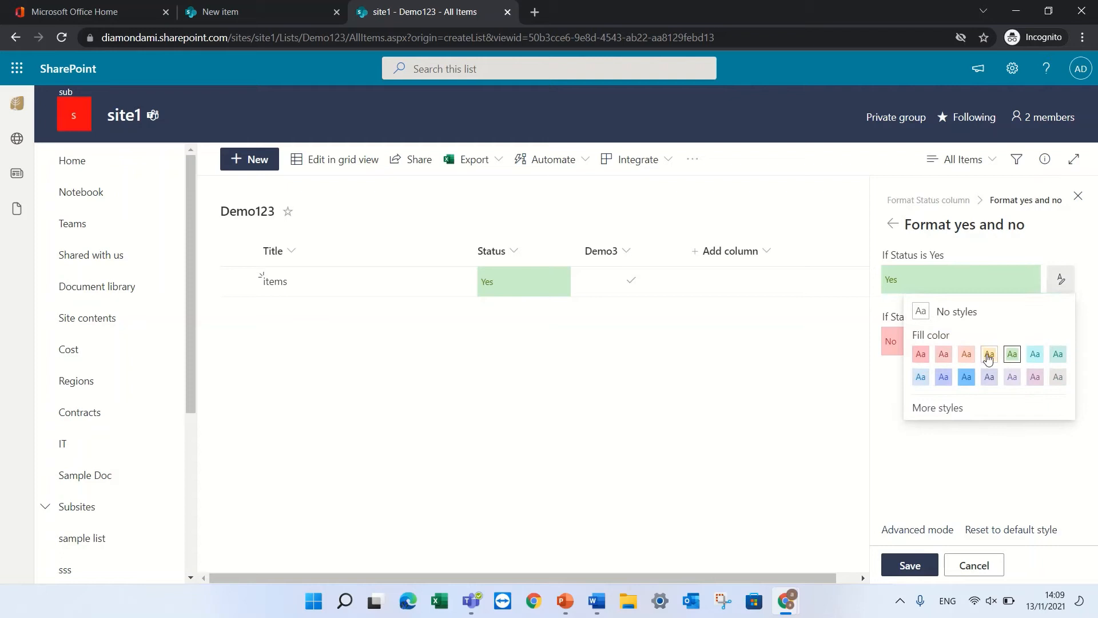
pyautogui.click(989, 354)
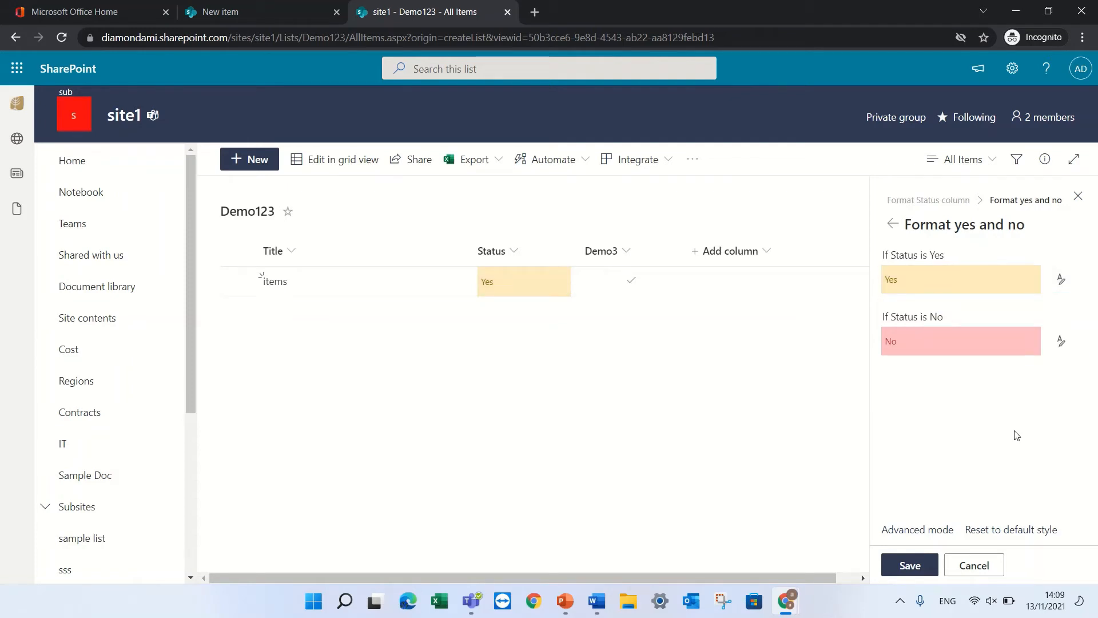
pyautogui.moveTo(561, 395)
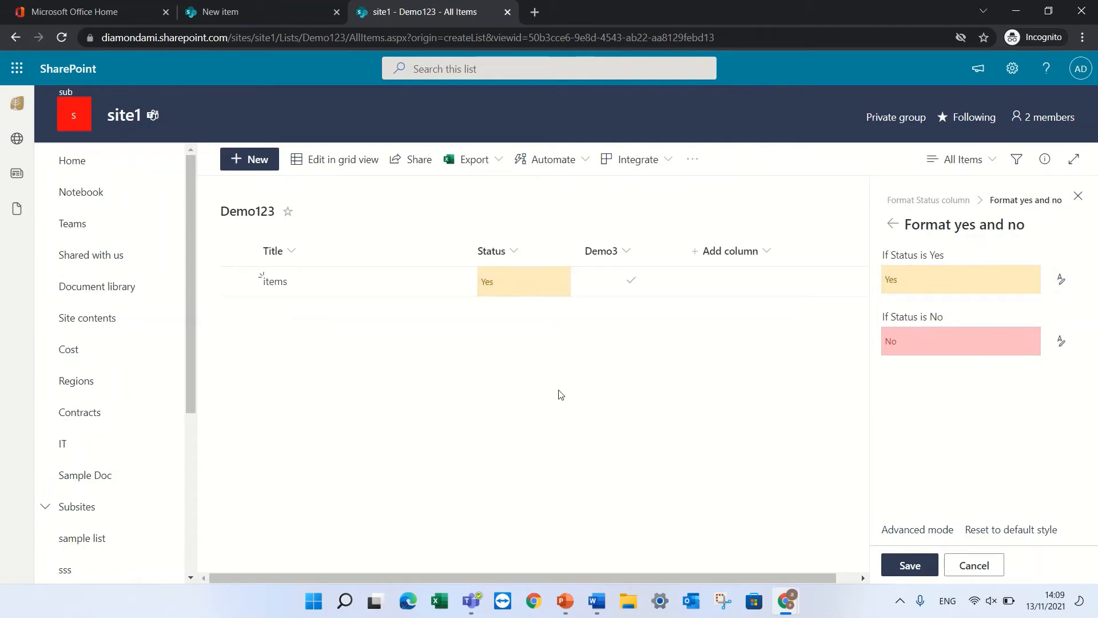
pyautogui.click(908, 564)
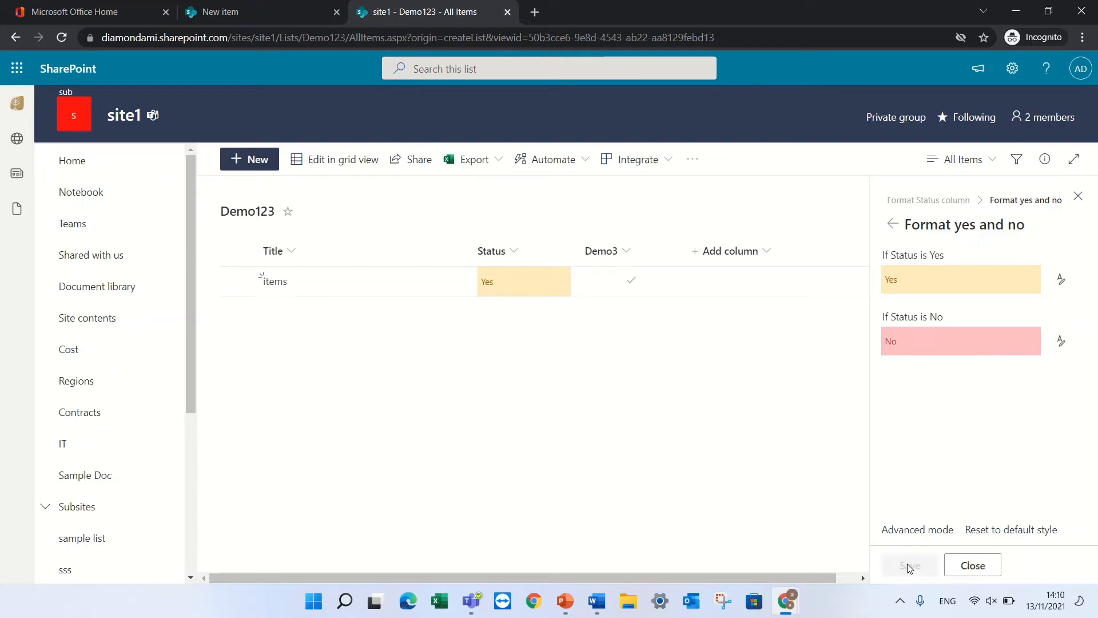
pyautogui.moveTo(685, 548)
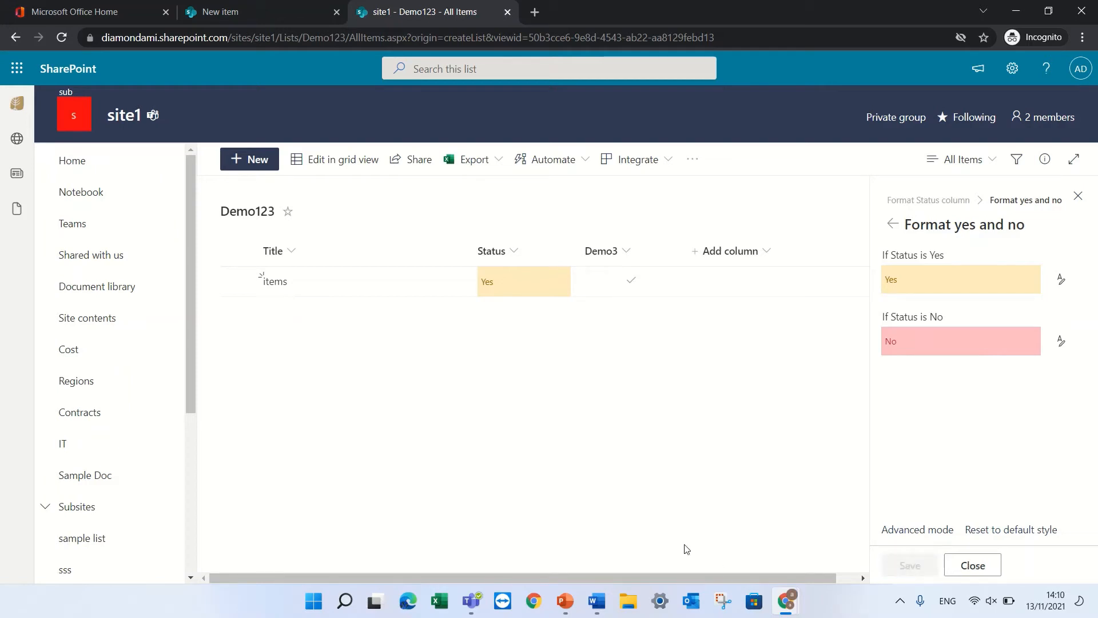
pyautogui.moveTo(508, 389)
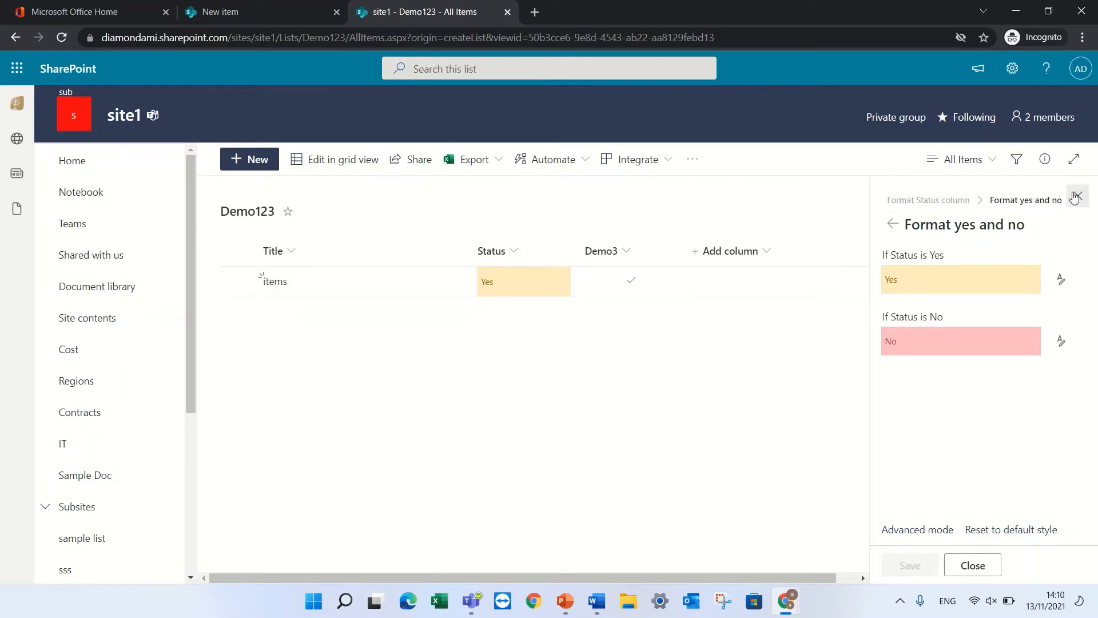
# Close the Format Status column pane to show the item's yellow Yes status
pyautogui.click(1078, 197)
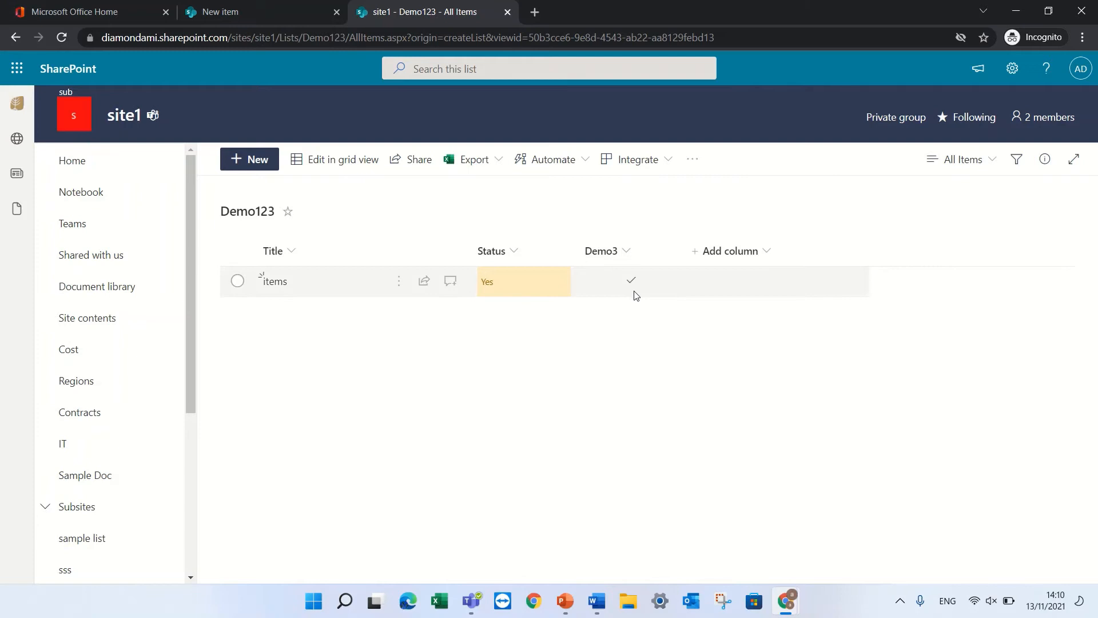
pyautogui.moveTo(566, 394)
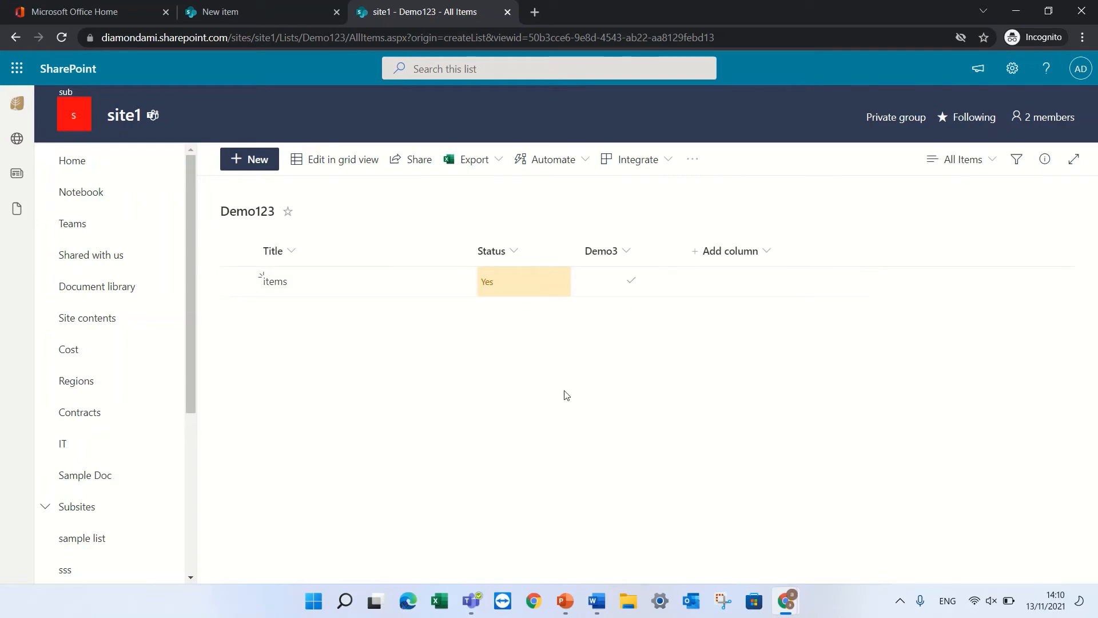
pyautogui.moveTo(545, 189)
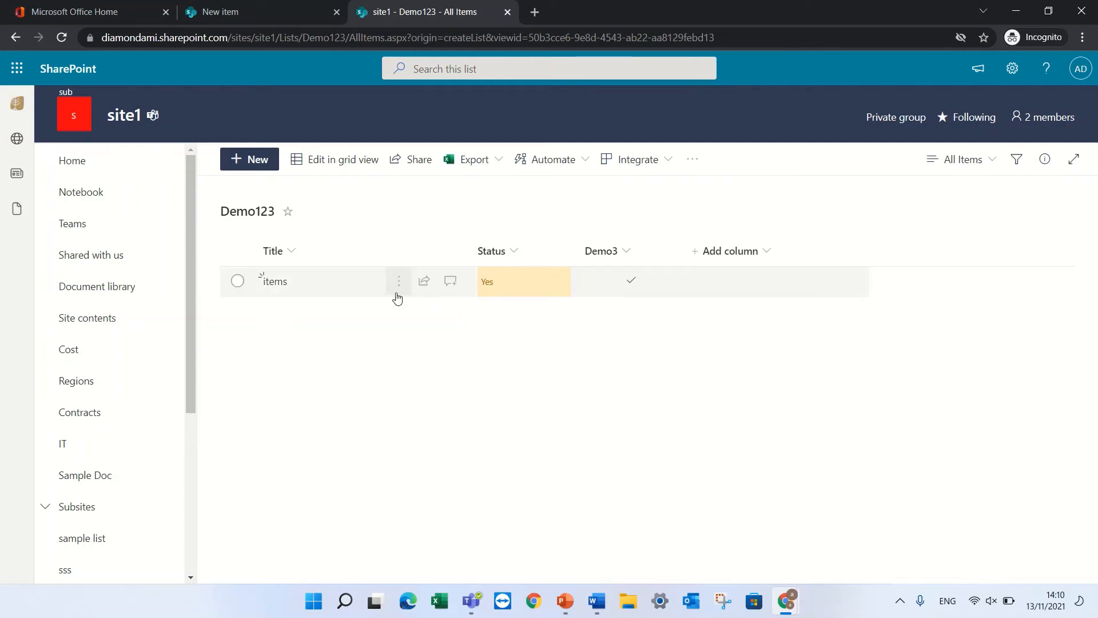
pyautogui.moveTo(338, 163)
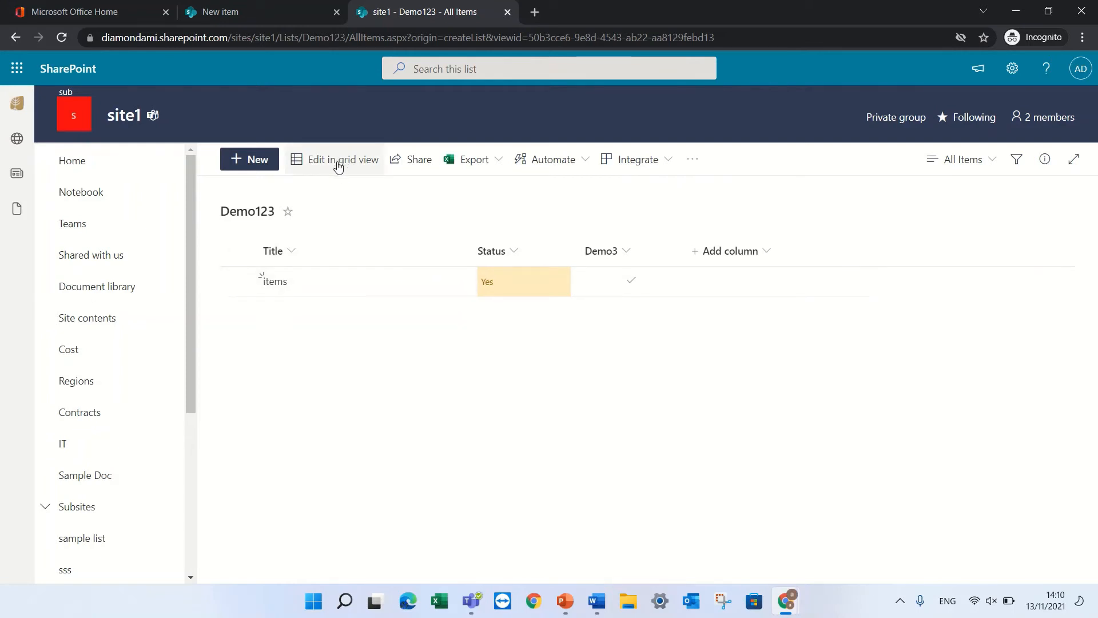
pyautogui.click(344, 159)
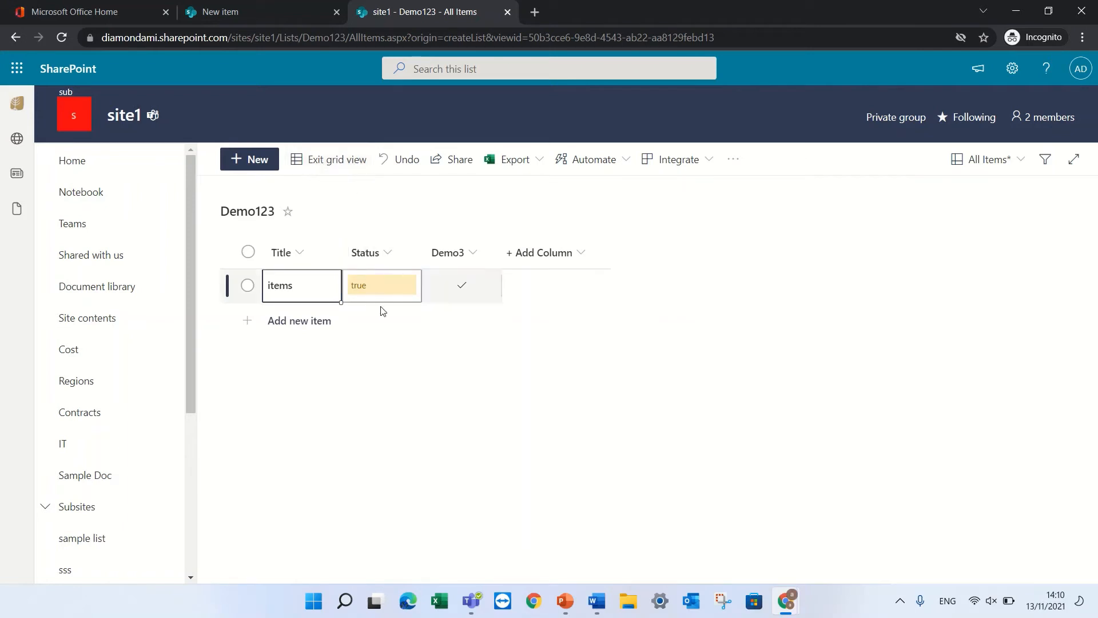
pyautogui.click(335, 159)
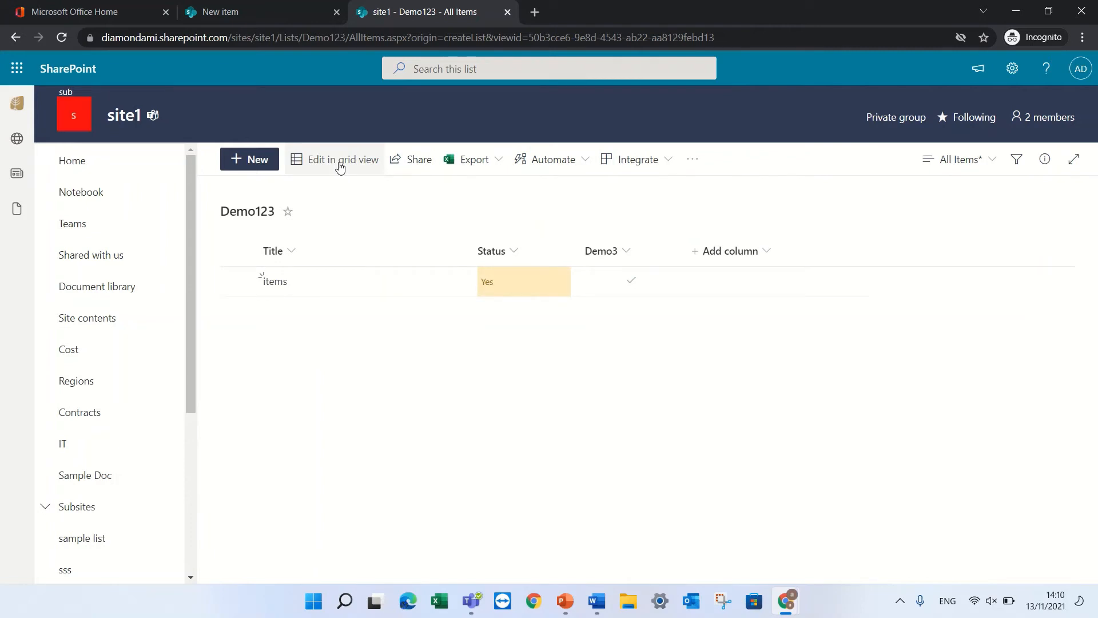
pyautogui.click(342, 159)
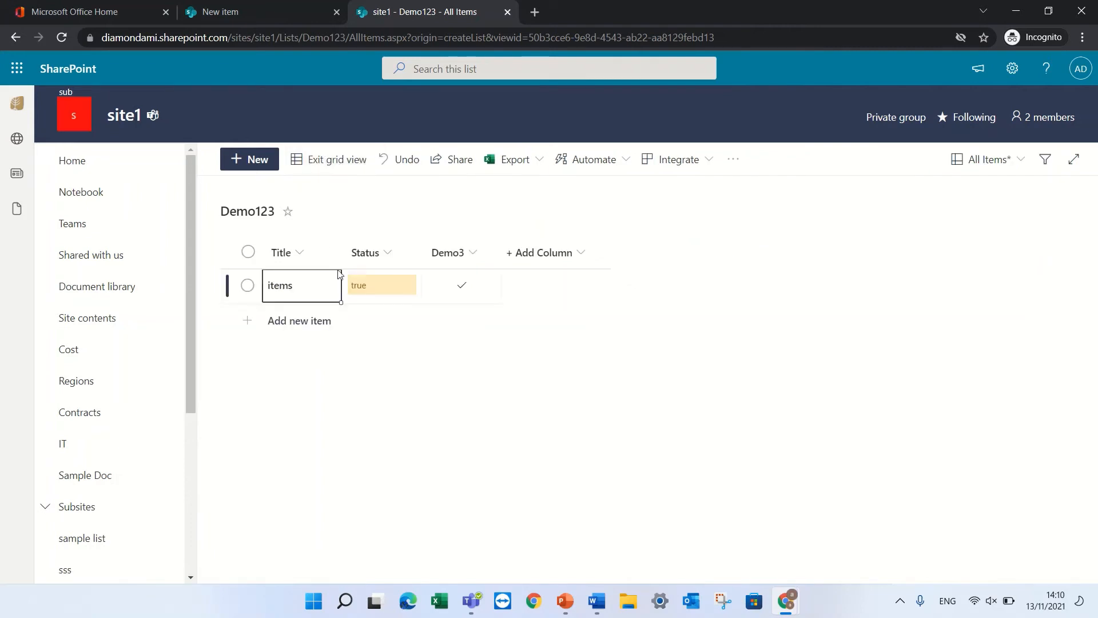
pyautogui.click(381, 285)
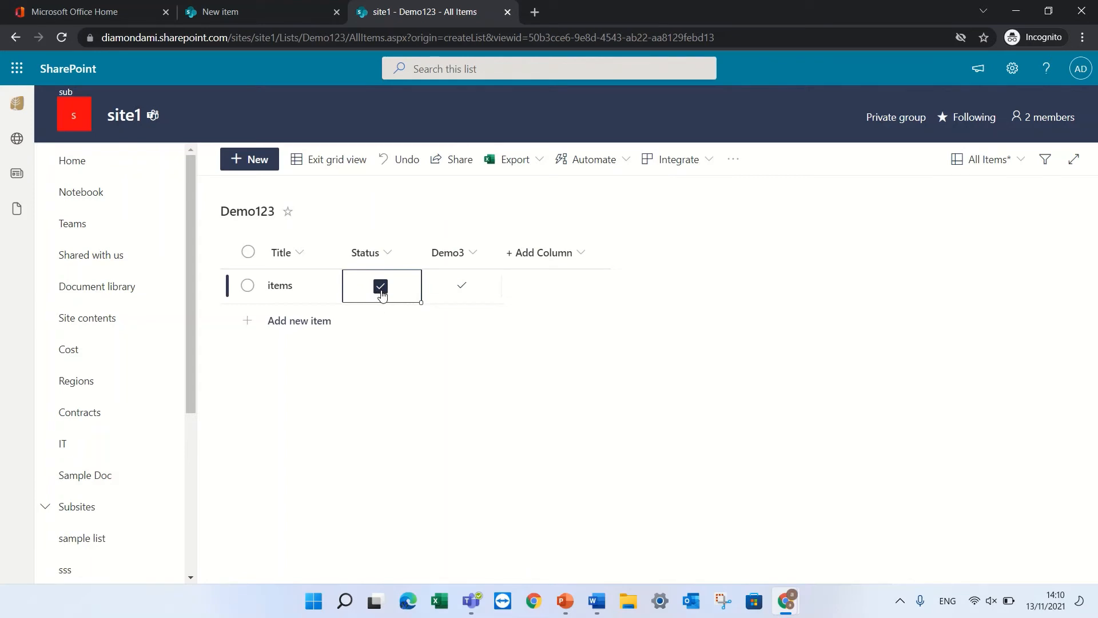
pyautogui.click(461, 284)
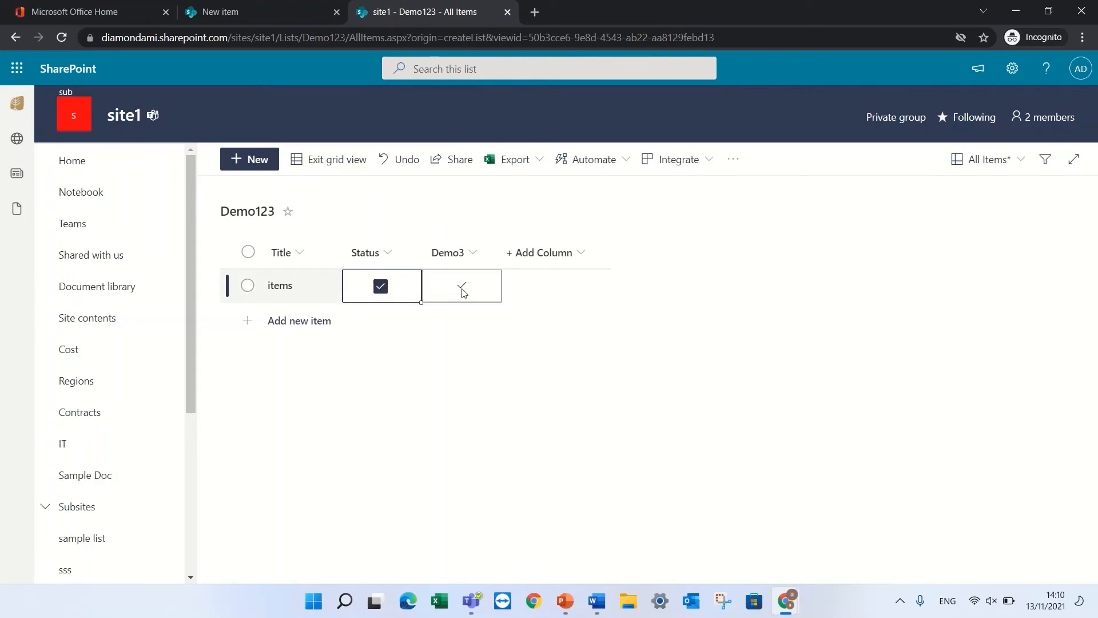
pyautogui.click(336, 159)
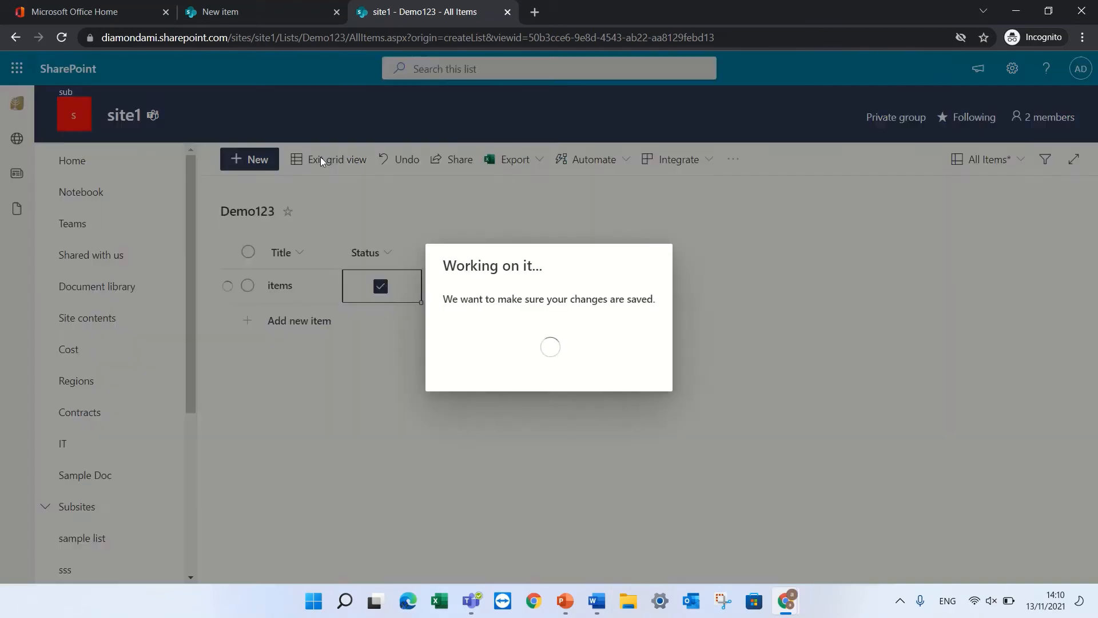
pyautogui.moveTo(417, 358)
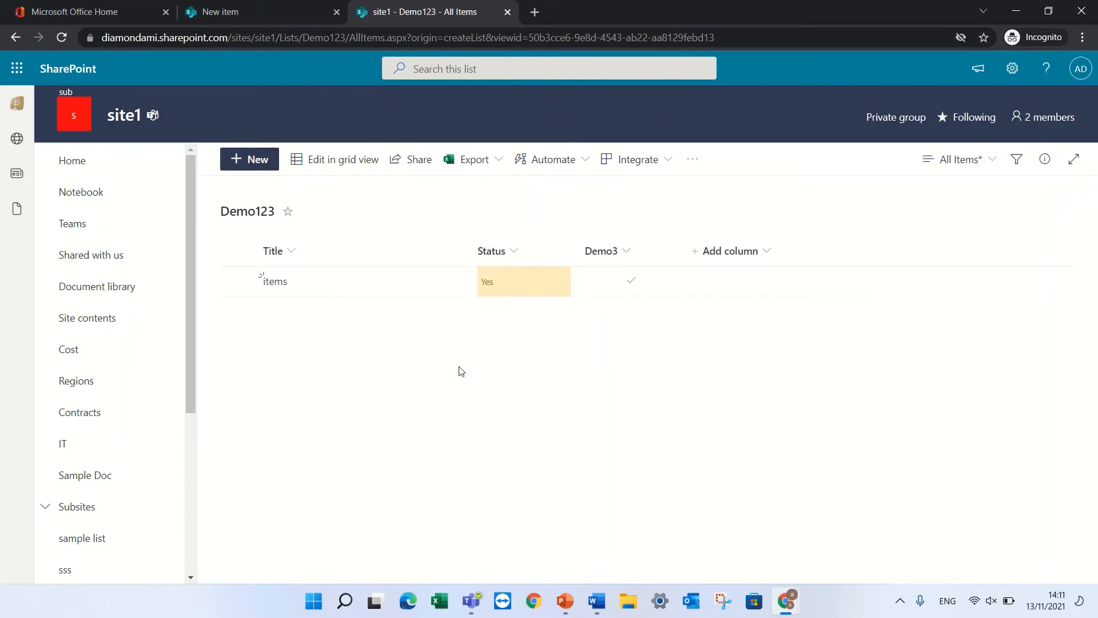
pyautogui.click(342, 159)
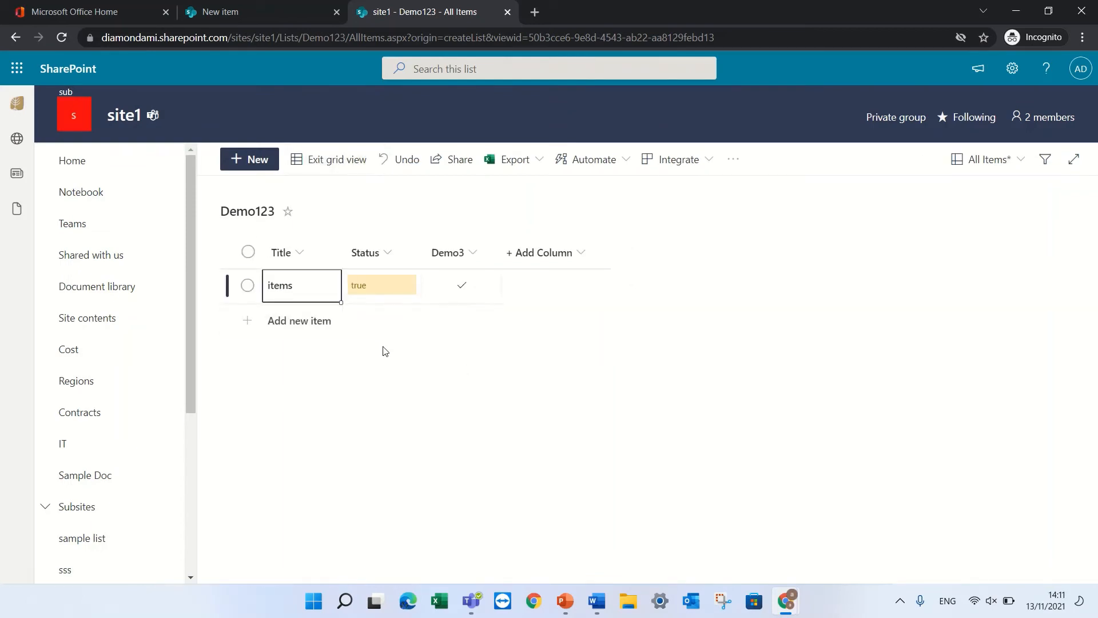
pyautogui.click(461, 285)
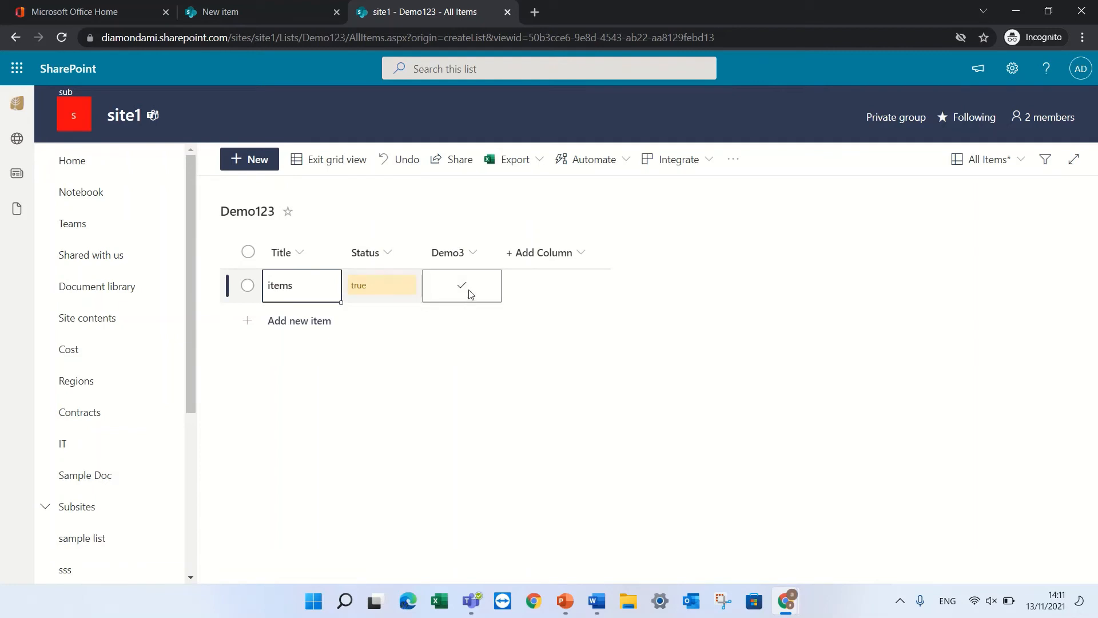
pyautogui.moveTo(467, 291)
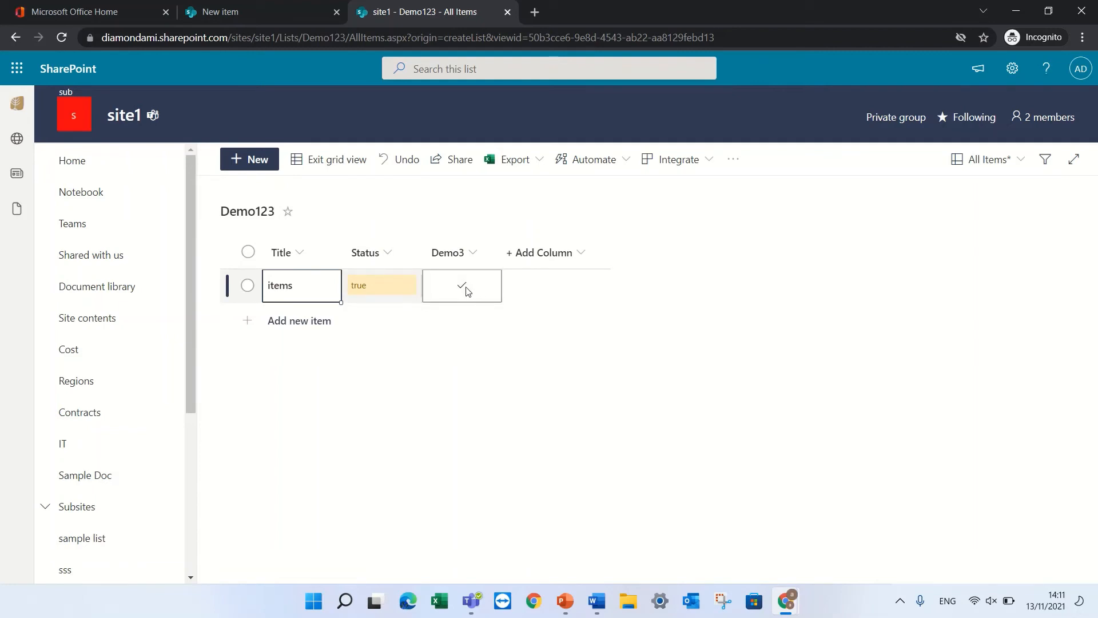
pyautogui.click(336, 159)
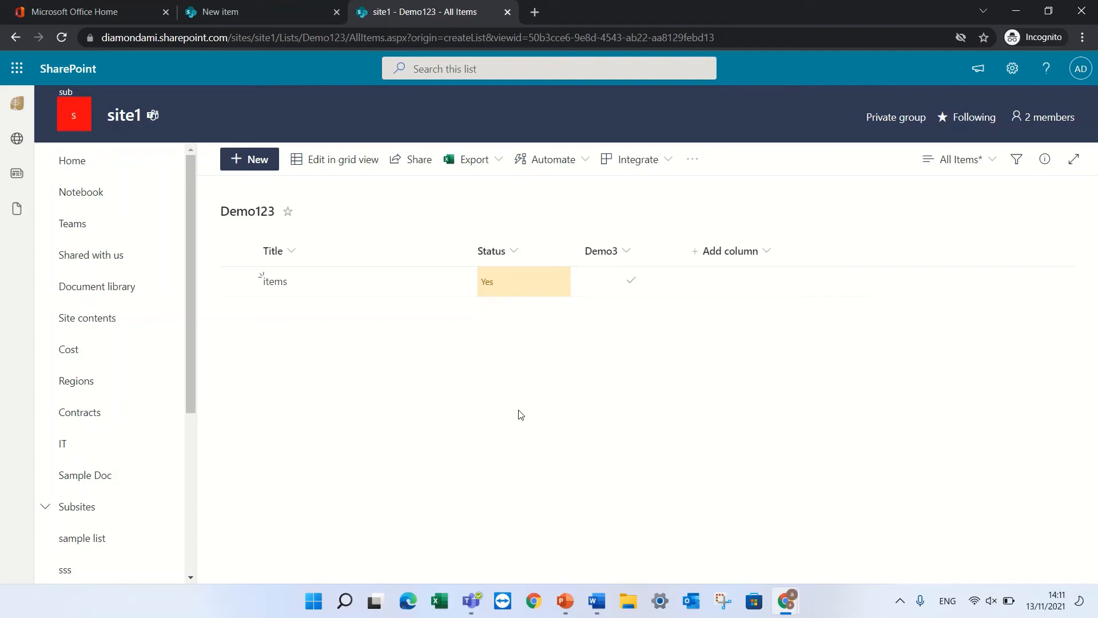
pyautogui.moveTo(704, 218)
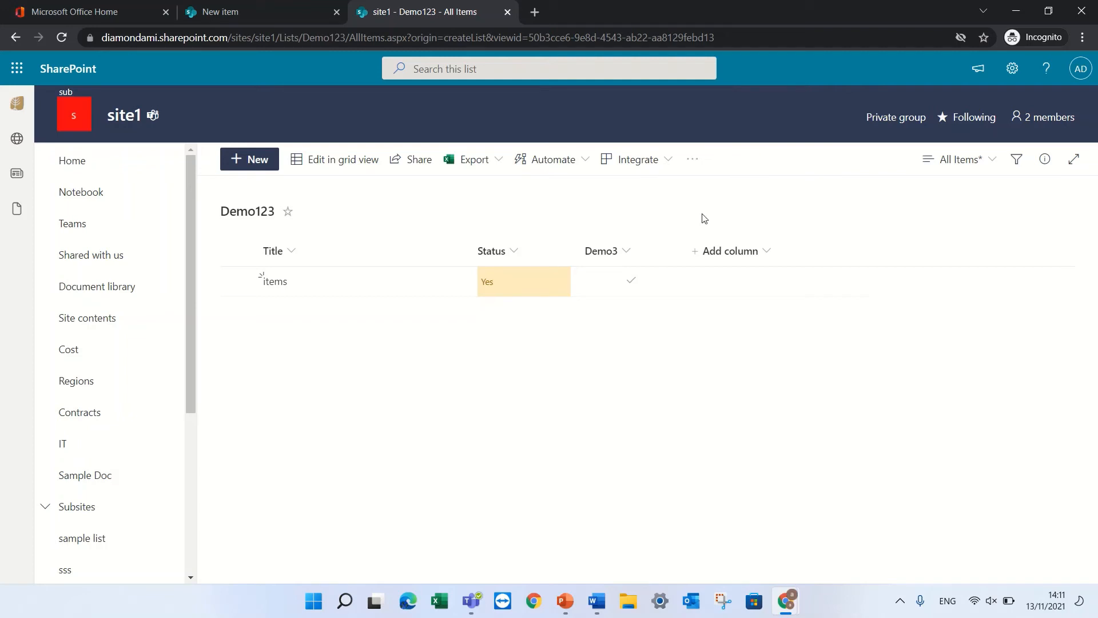
# Export the list to Excel and open the downloaded query (23).iqy file
pyautogui.click(474, 159)
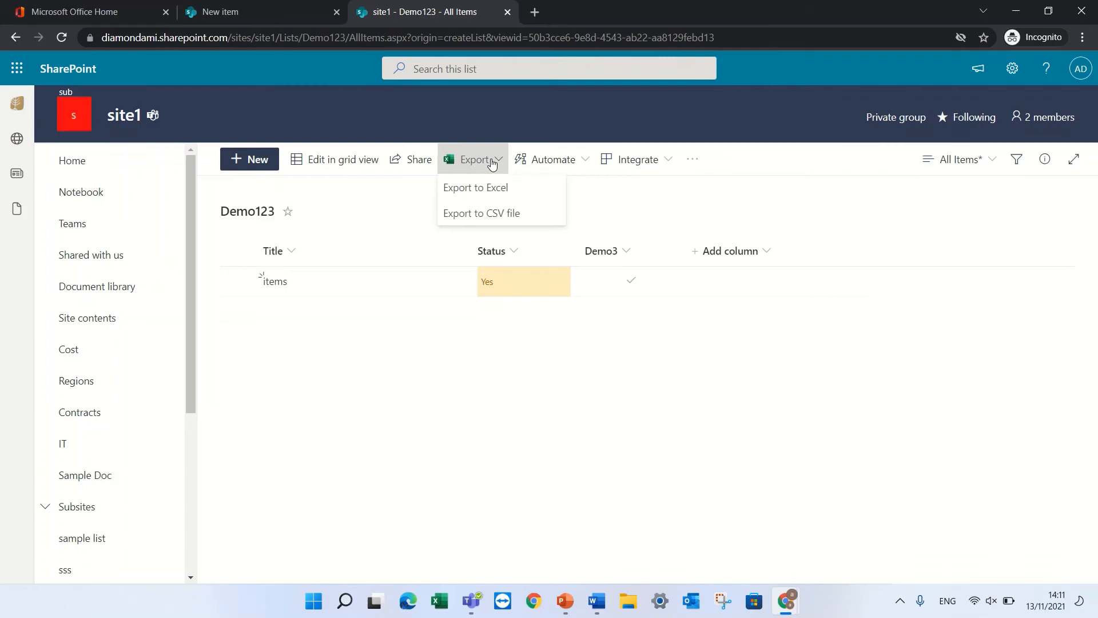
pyautogui.click(475, 187)
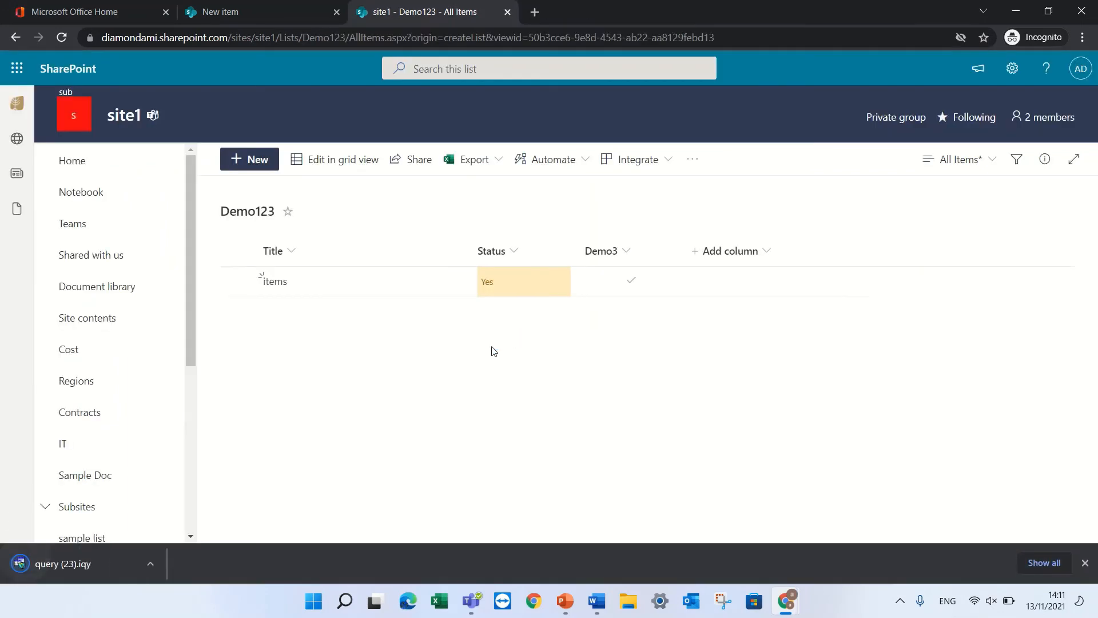
pyautogui.click(63, 563)
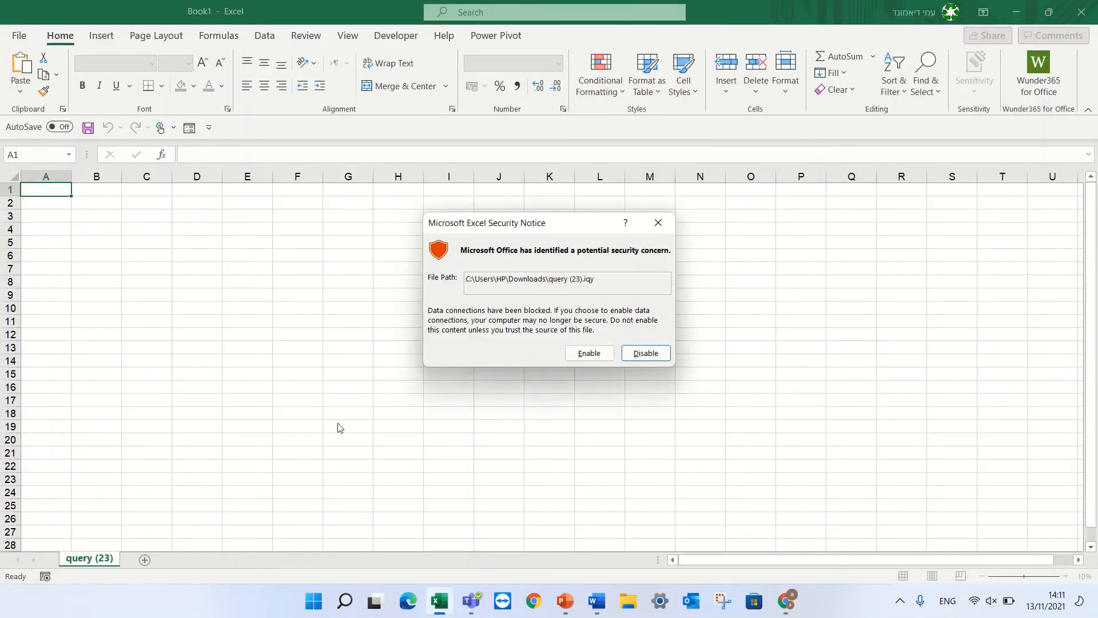
# Enable the data connection so the table loads with Status and Demo3 TRUE
pyautogui.click(588, 352)
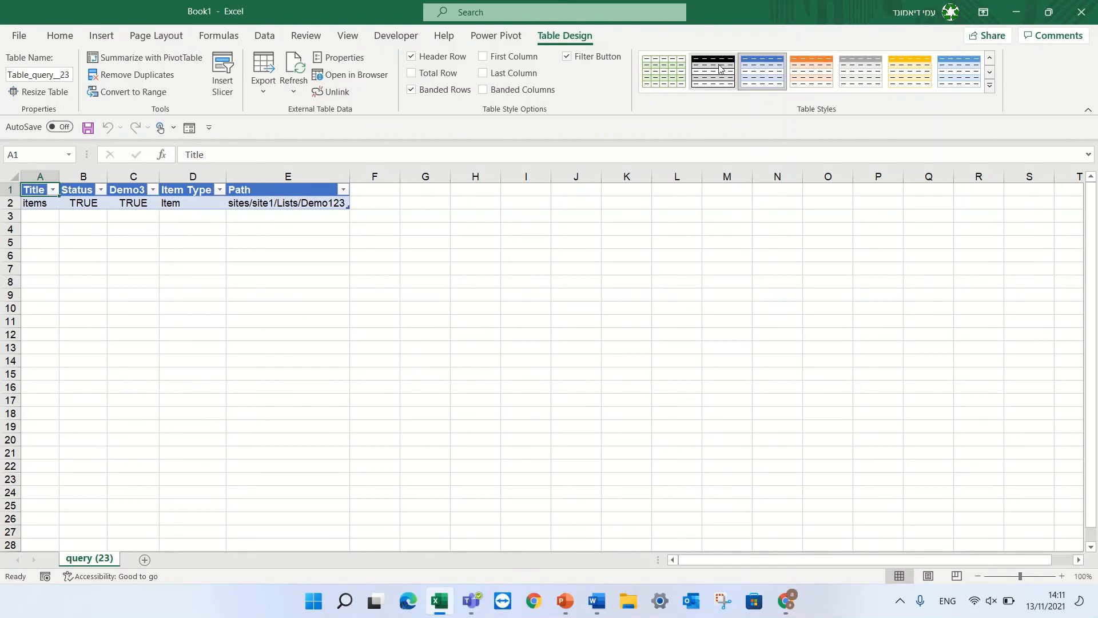
pyautogui.click(575, 282)
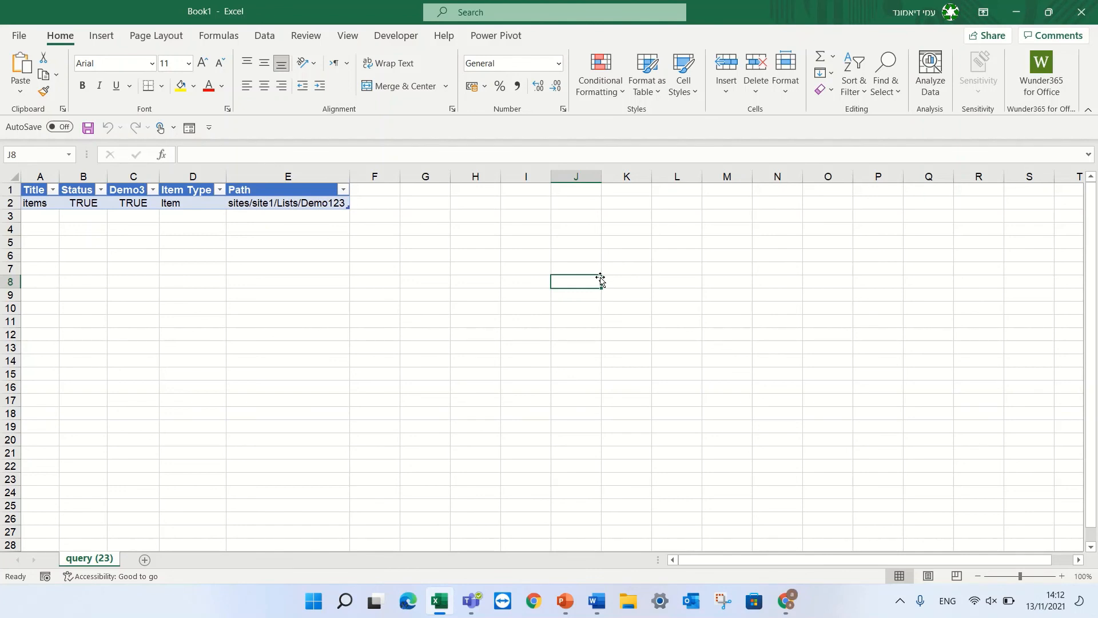
pyautogui.moveTo(610, 149)
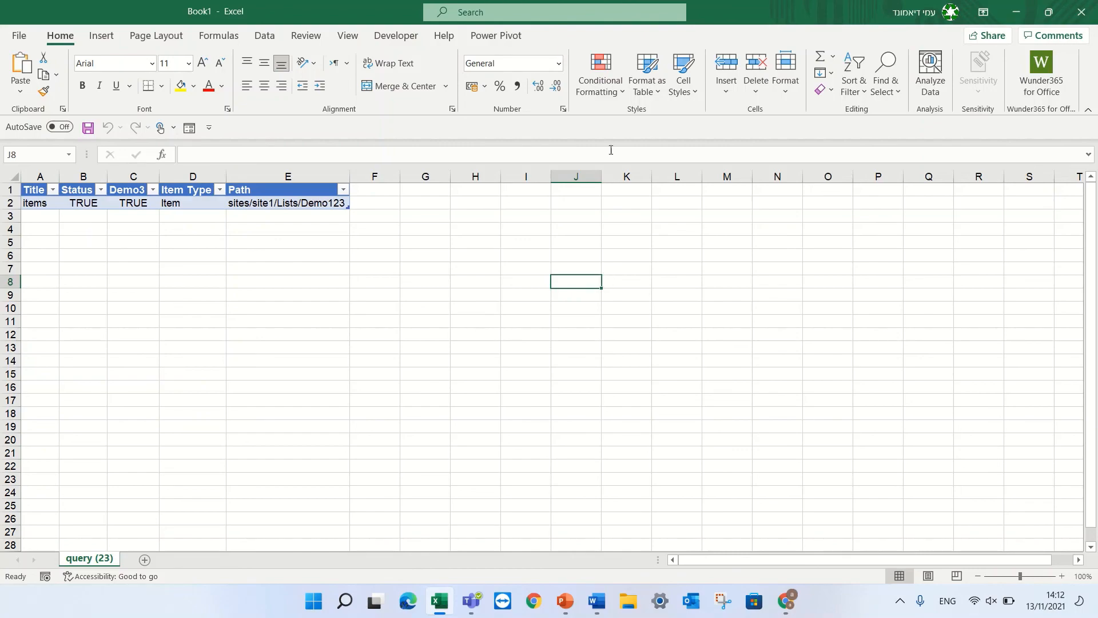